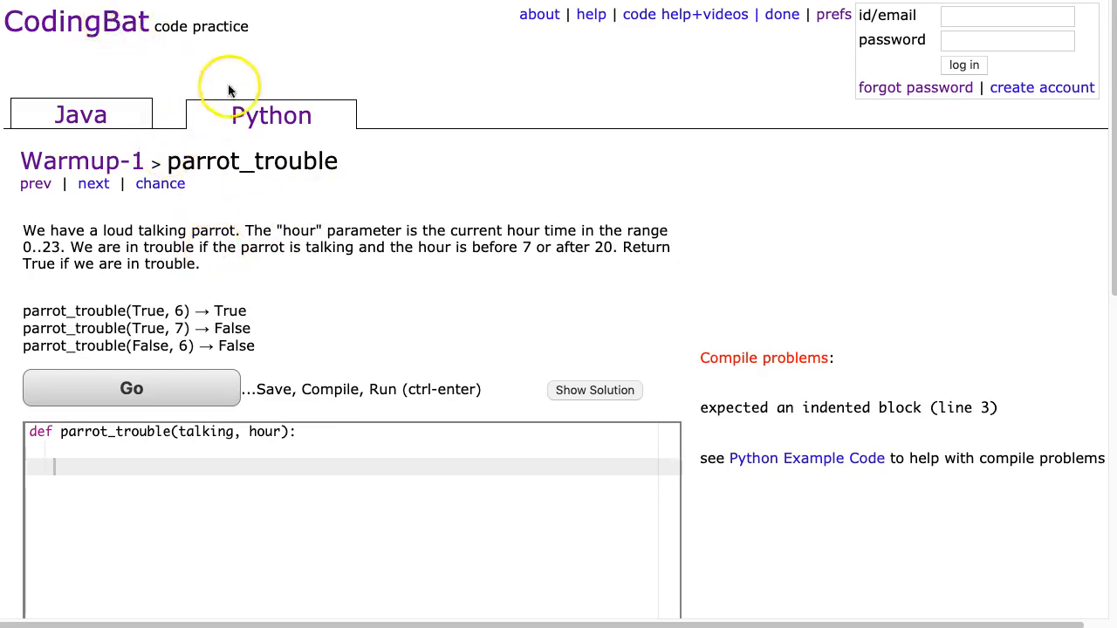
{"action": "mouse_move", "coordinate": [217, 245]}
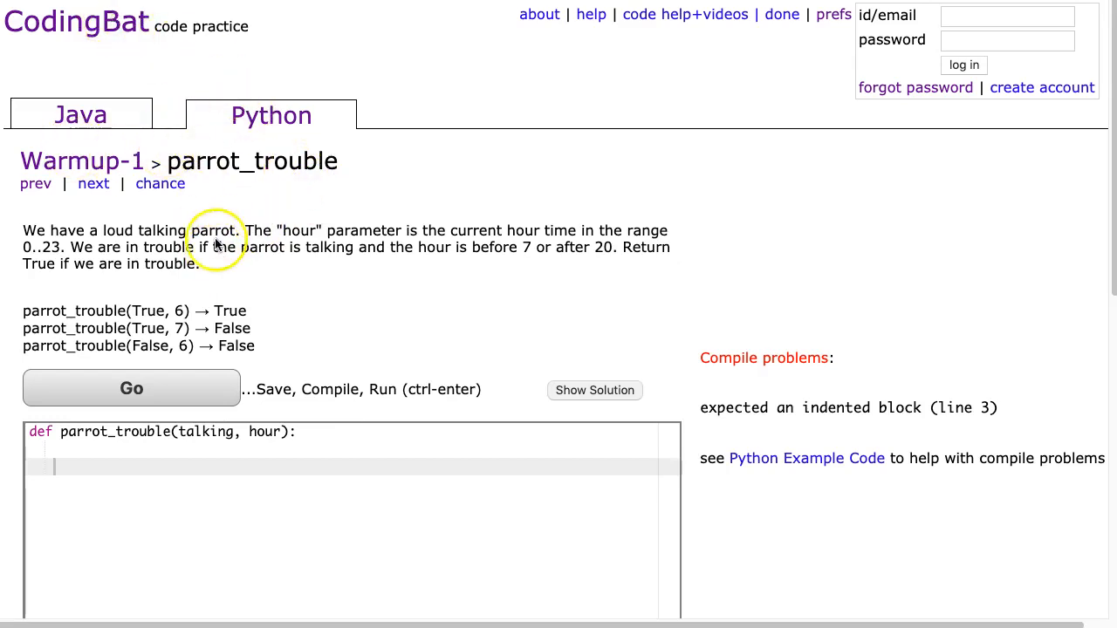
{"action": "mouse_move", "coordinate": [171, 231]}
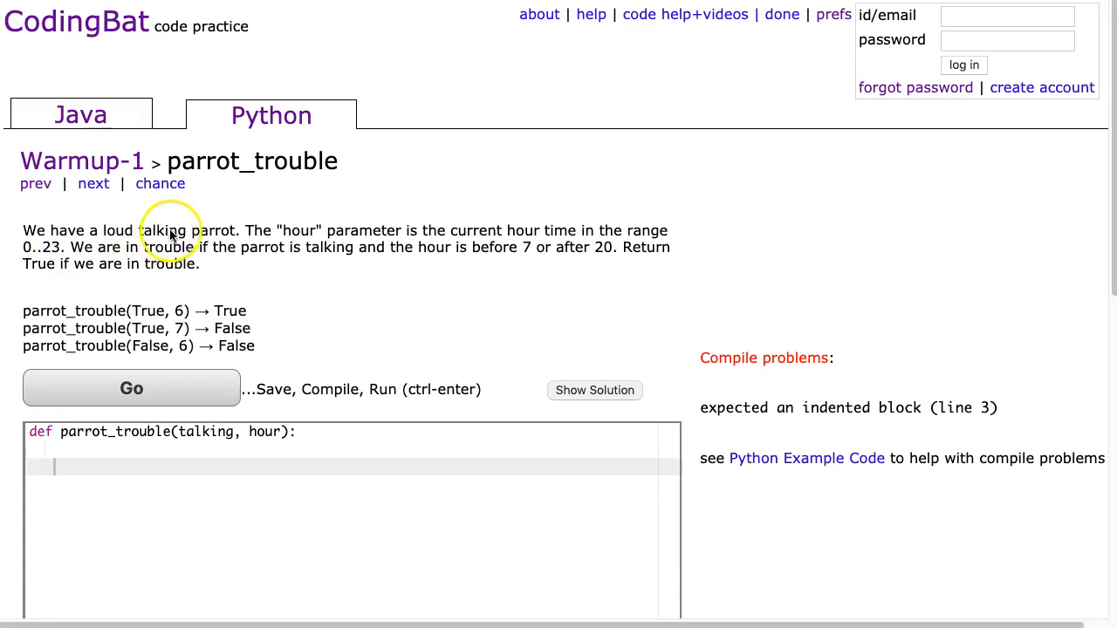
{"action": "mouse_move", "coordinate": [461, 232]}
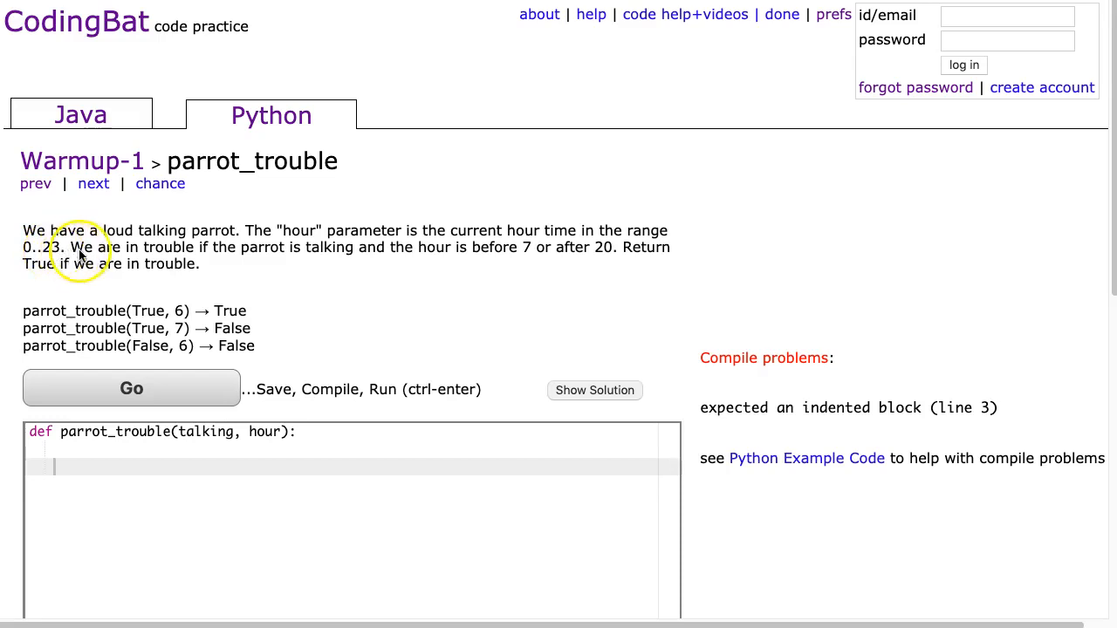
{"action": "mouse_move", "coordinate": [358, 258]}
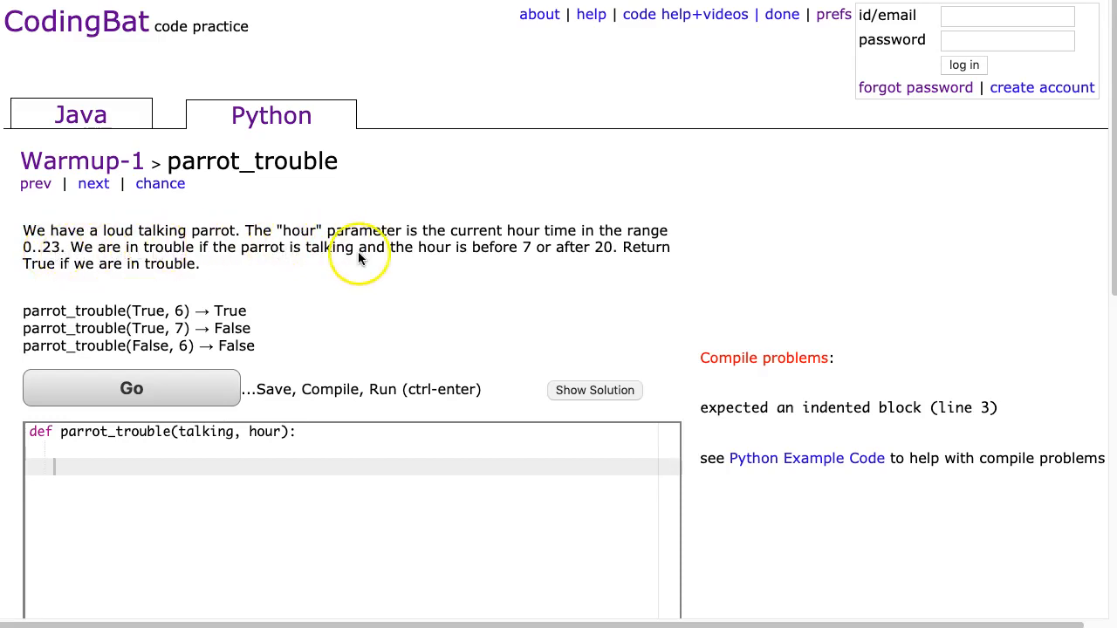
{"action": "mouse_move", "coordinate": [552, 263]}
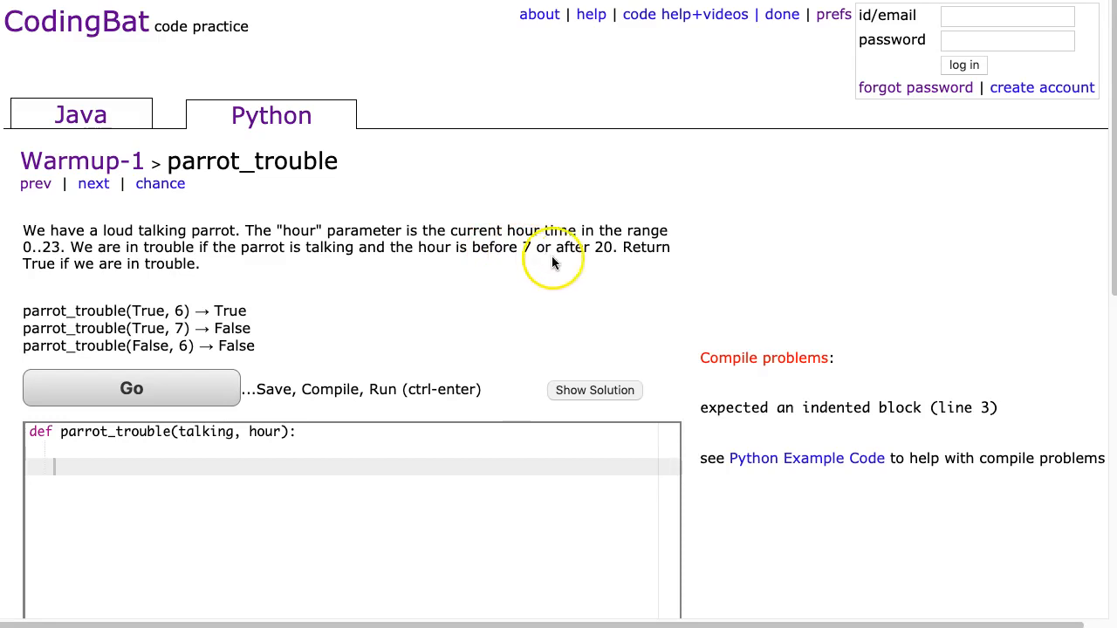
{"action": "mouse_move", "coordinate": [593, 260]}
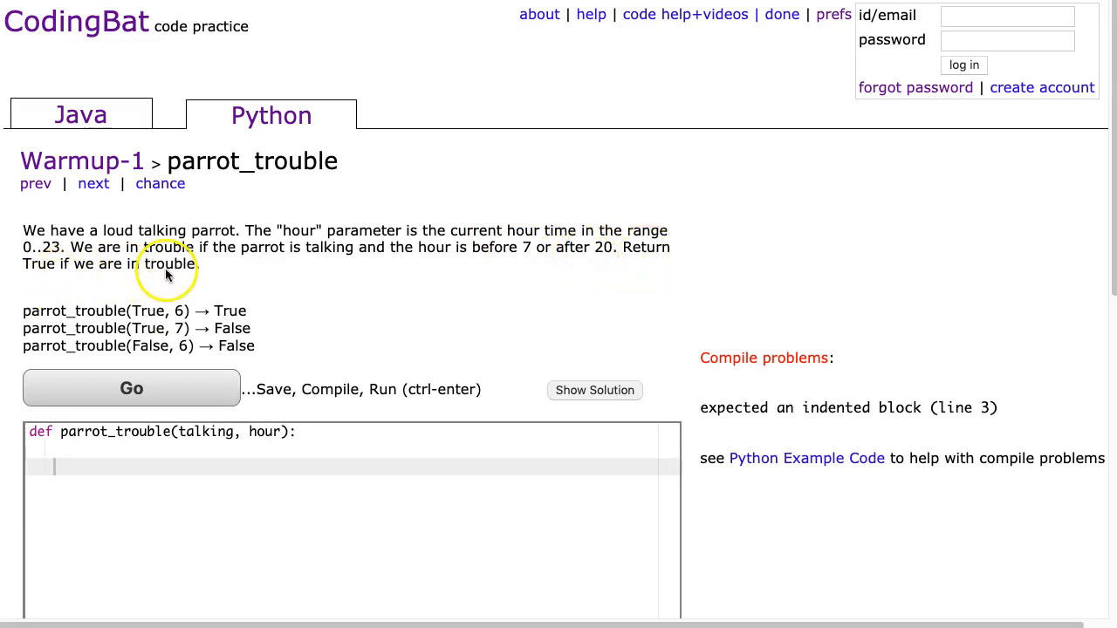
{"action": "mouse_move", "coordinate": [533, 260]}
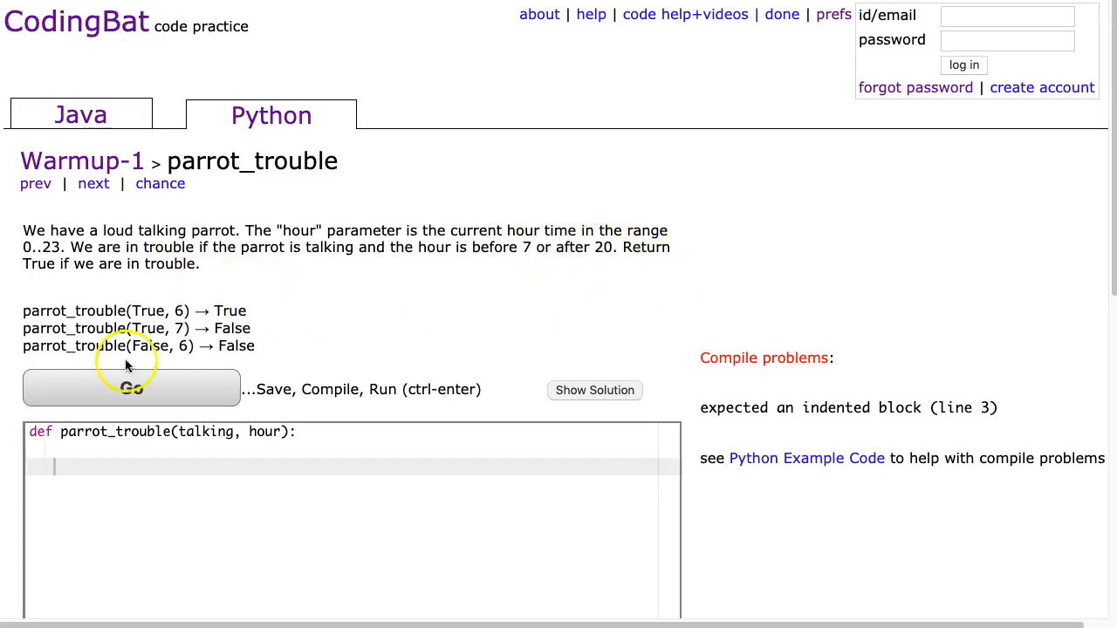
- Highlight the problem's key parts: the before 7 / after 20 limits and the example hours 7 and 6
{"action": "left_click_drag", "start_coordinate": [23, 230], "coordinate": [199, 264]}
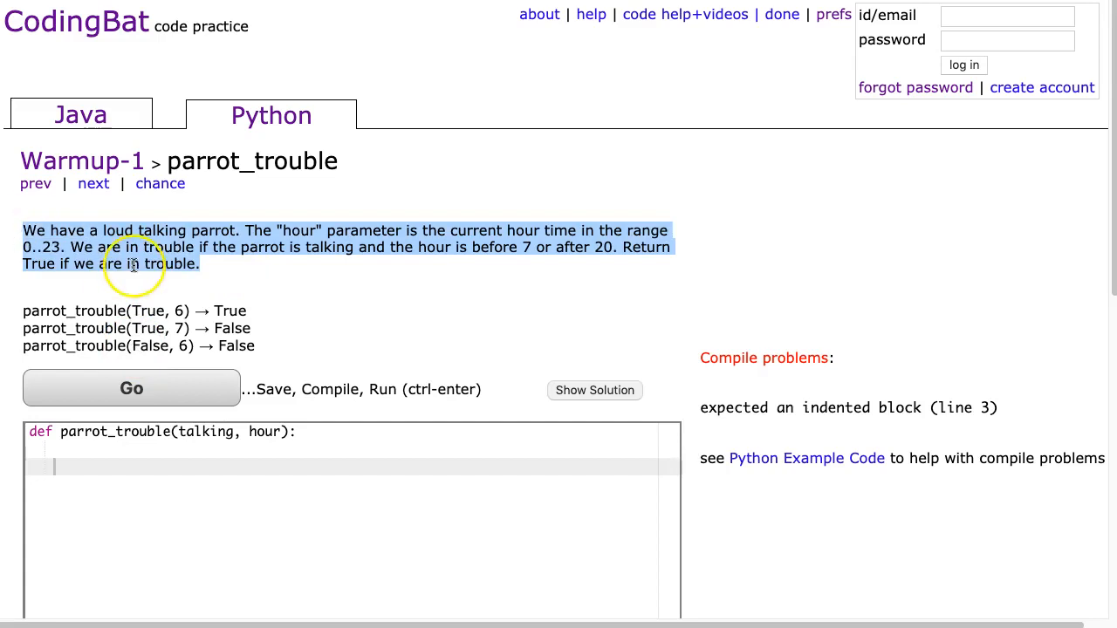
{"action": "mouse_move", "coordinate": [143, 300]}
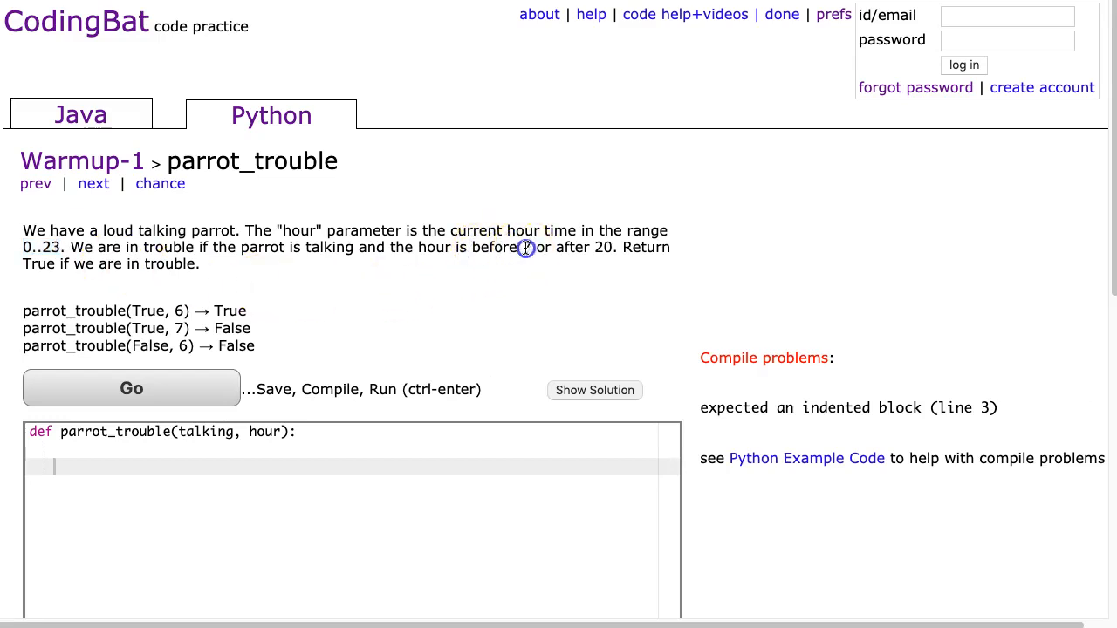
{"action": "double_click", "coordinate": [525, 248]}
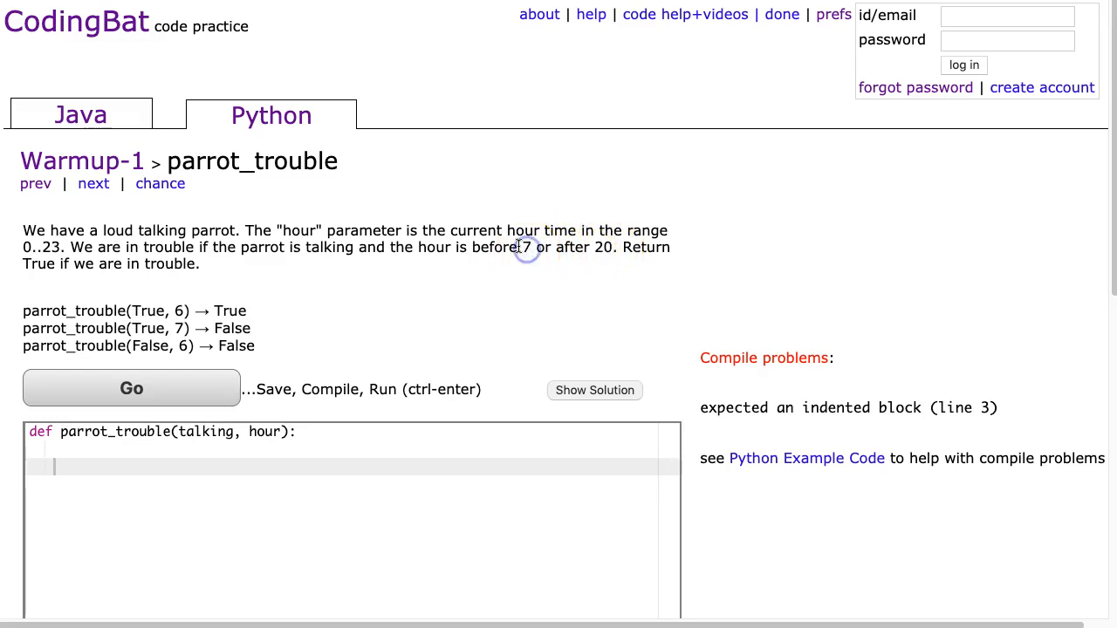
{"action": "left_click_drag", "start_coordinate": [522, 248], "coordinate": [614, 247]}
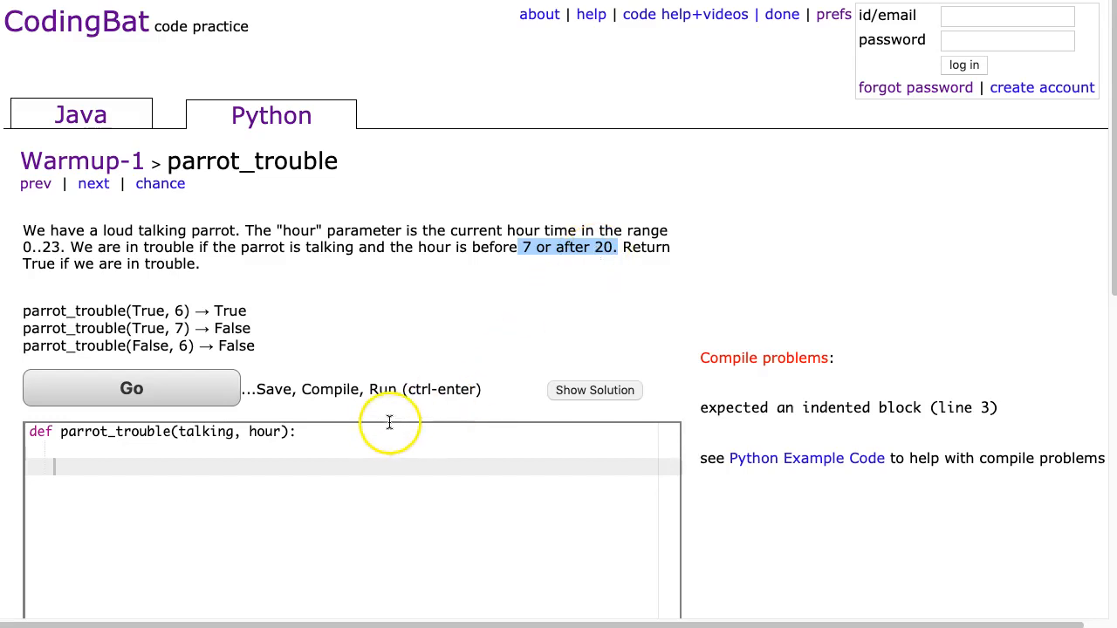
{"action": "mouse_move", "coordinate": [112, 332]}
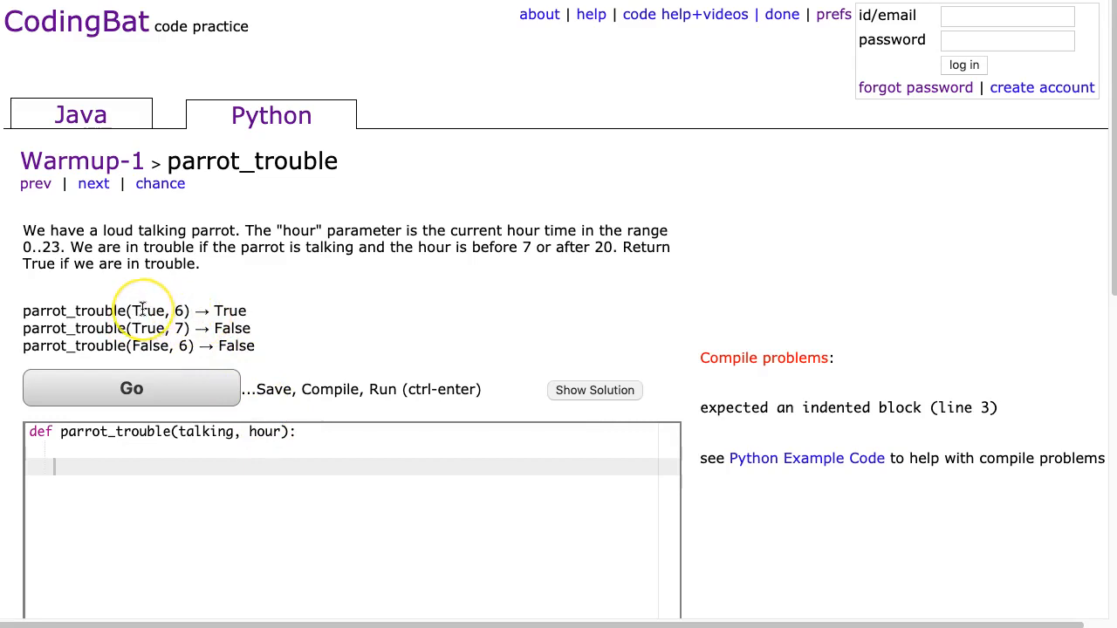
{"action": "mouse_move", "coordinate": [177, 311]}
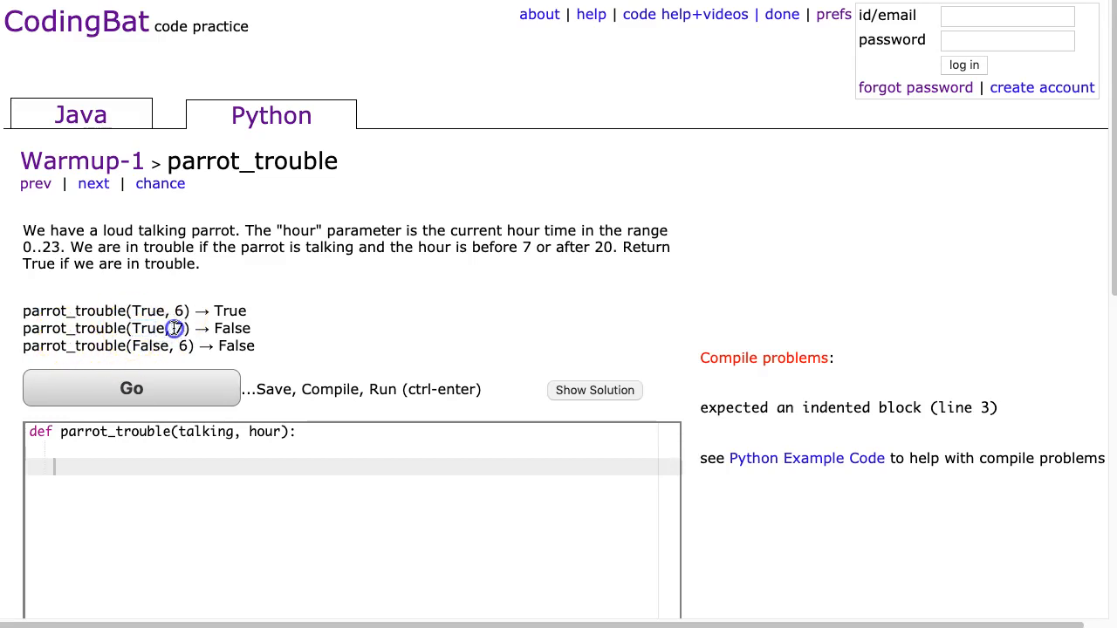
{"action": "double_click", "coordinate": [231, 328]}
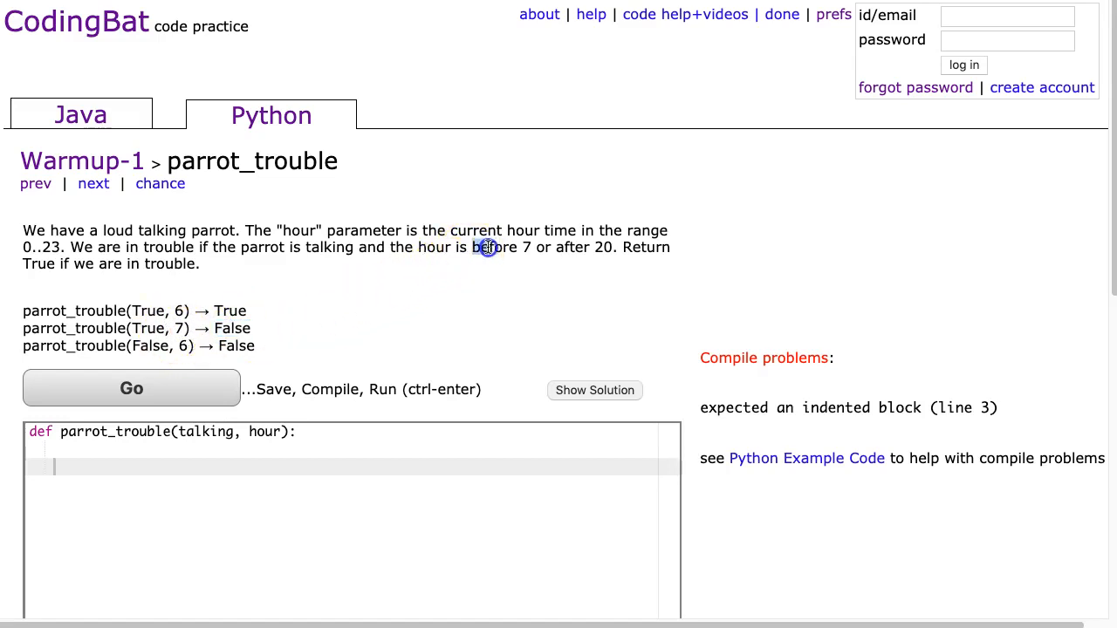
{"action": "double_click", "coordinate": [495, 248]}
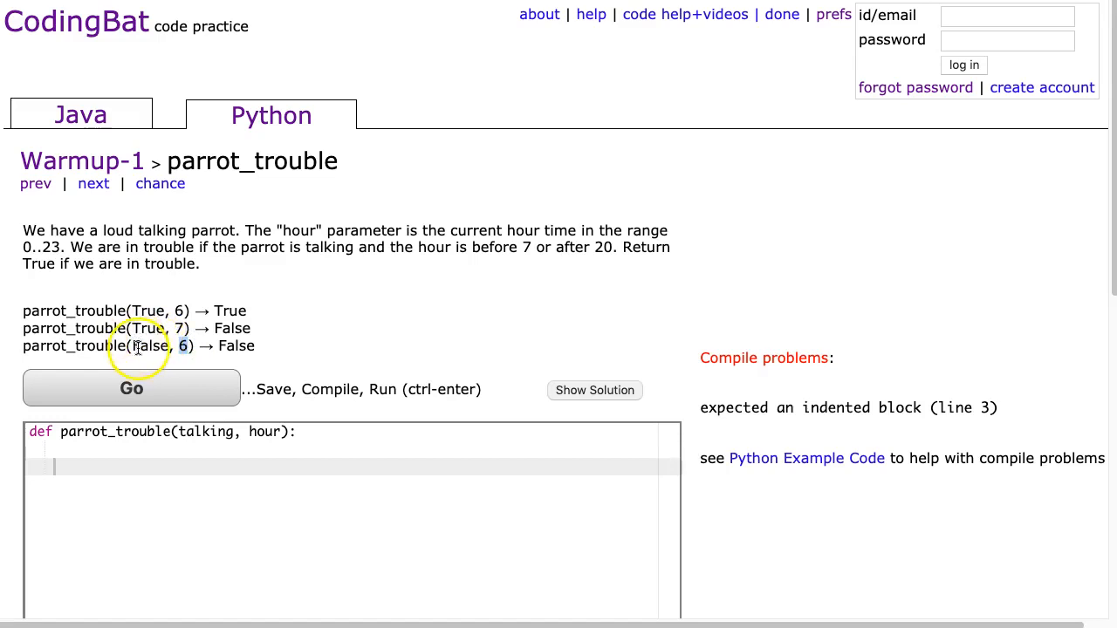
{"action": "double_click", "coordinate": [148, 346]}
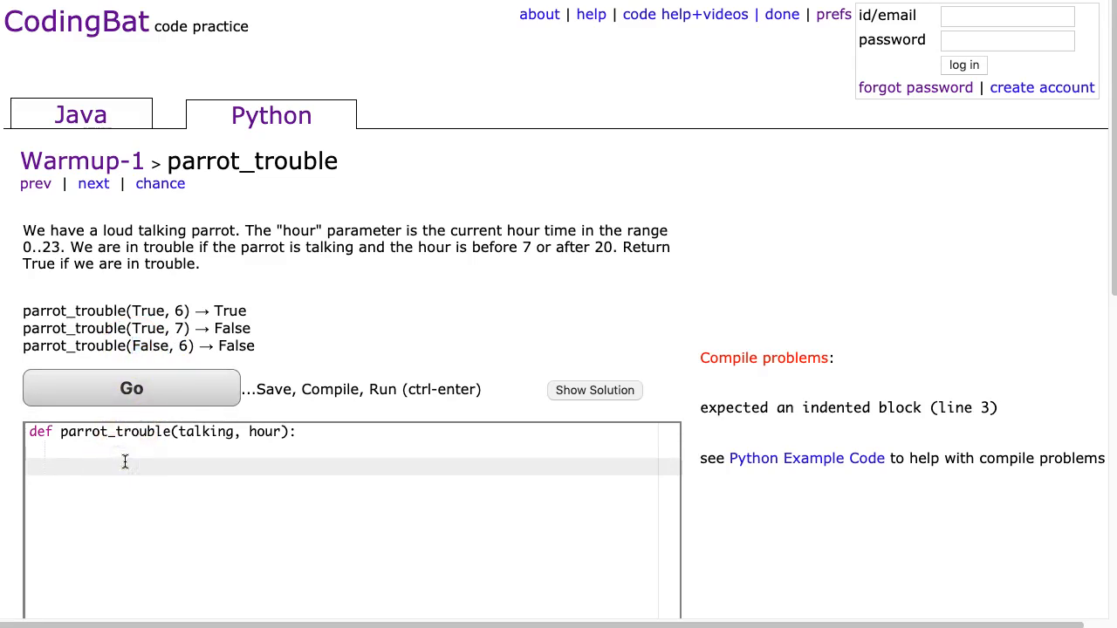
- Add the comment lines '#Approach 1:' and '#Approach 2:' inside the parrot_trouble body
{"action": "type", "text": "#Approach 1:"}
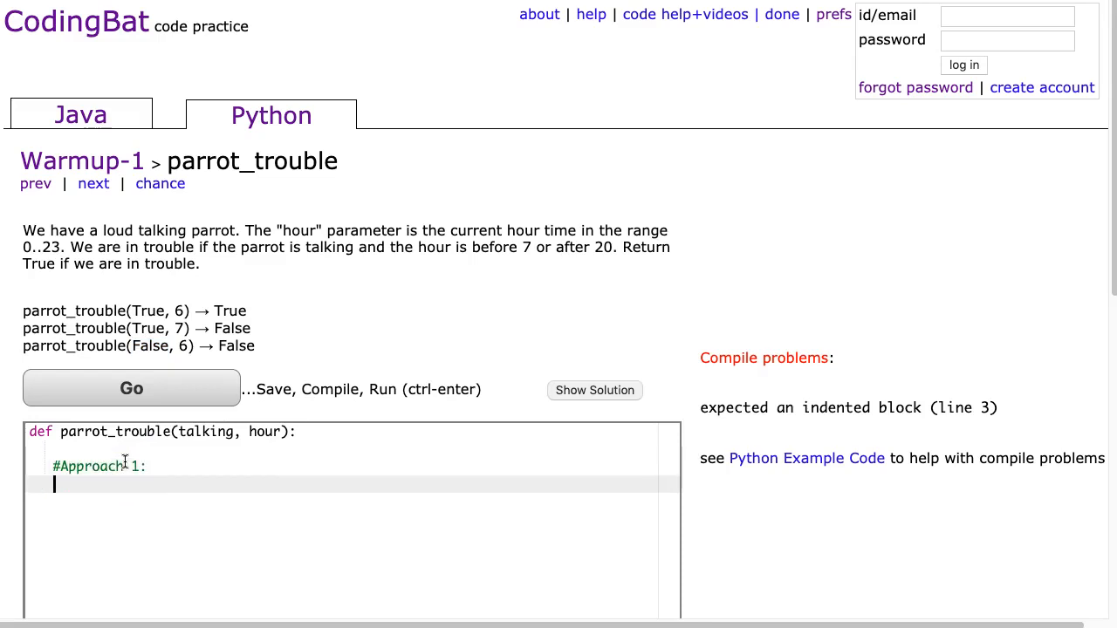
{"action": "type", "text": "#Approach 2:"}
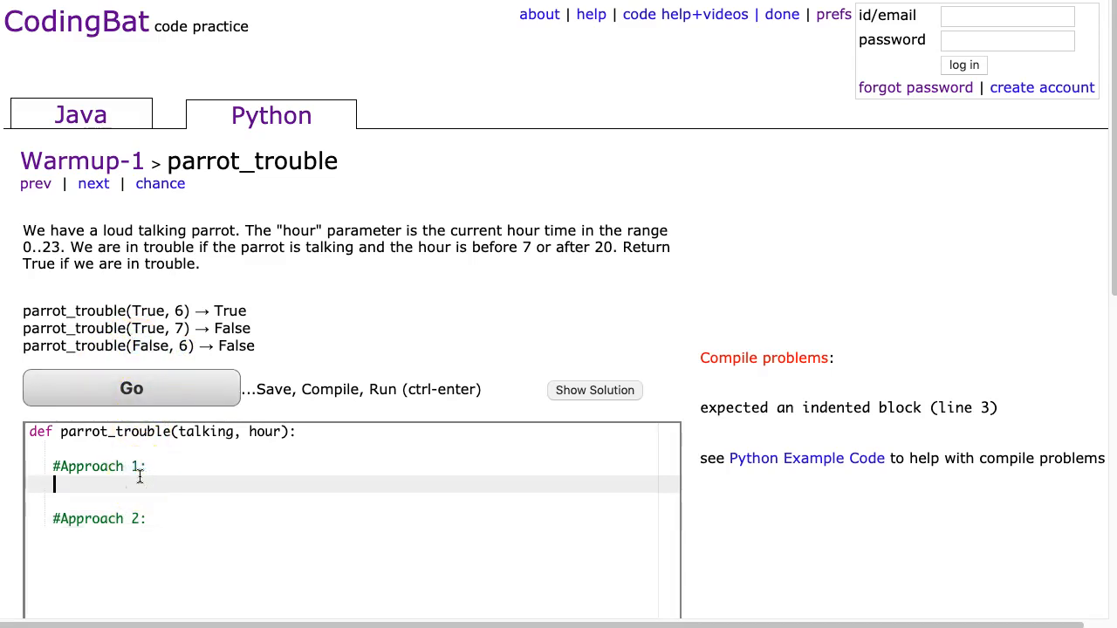
- Under #Approach 1 write 'if talking == False:' with 'return False' and start a new line after it
{"action": "type", "text": "if"}
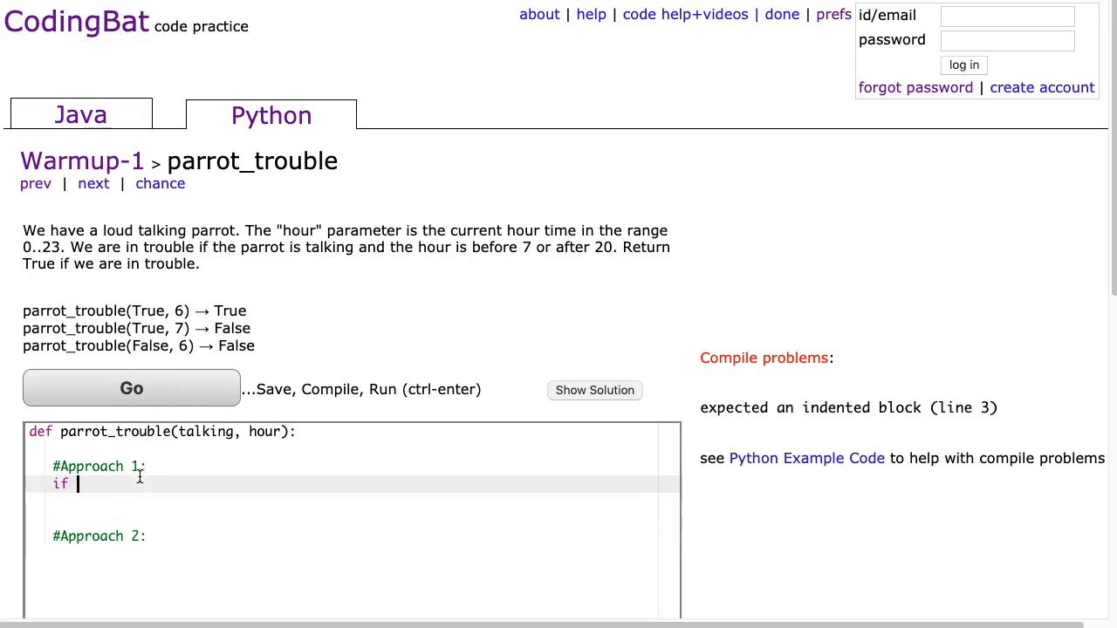
{"action": "type", "text": "talking ="}
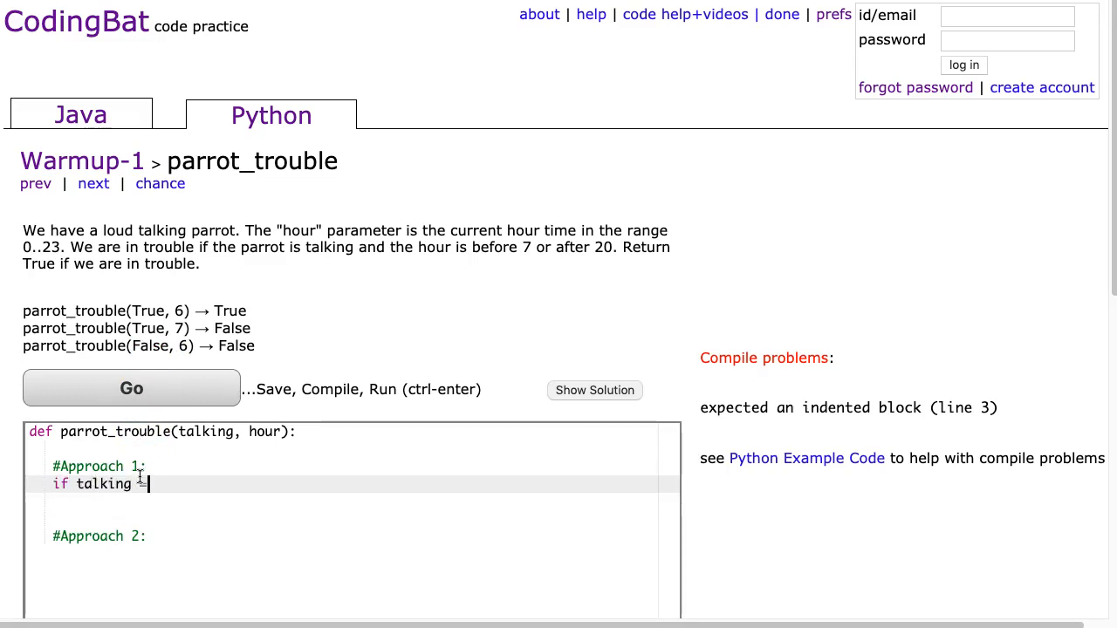
{"action": "type", "text": "= False:"}
{"action": "type", "text": "return False"}
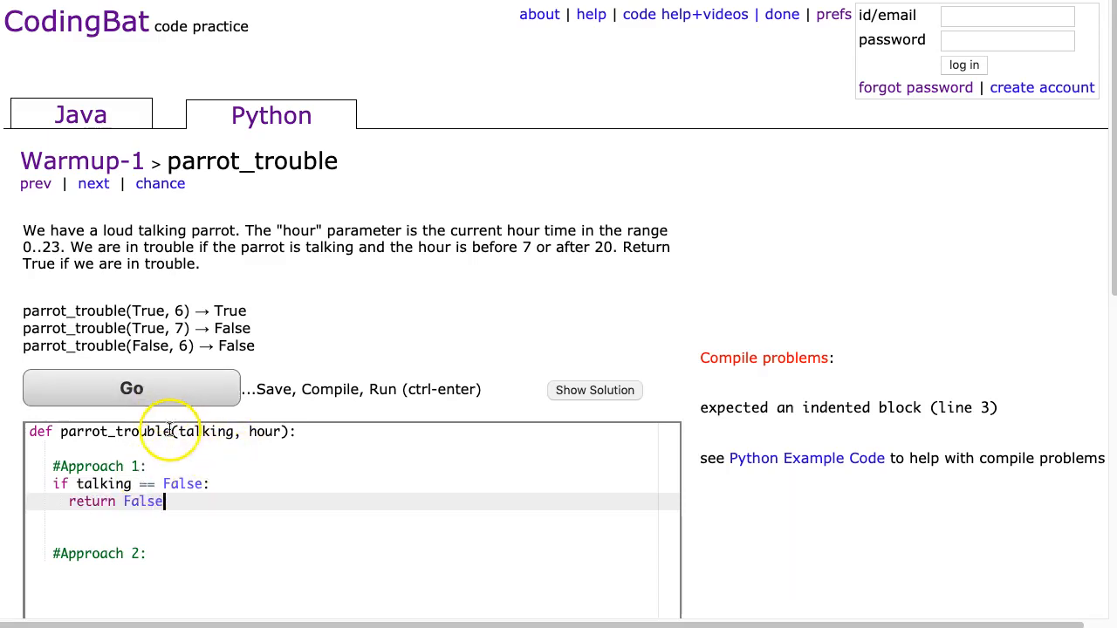
{"action": "mouse_move", "coordinate": [119, 485]}
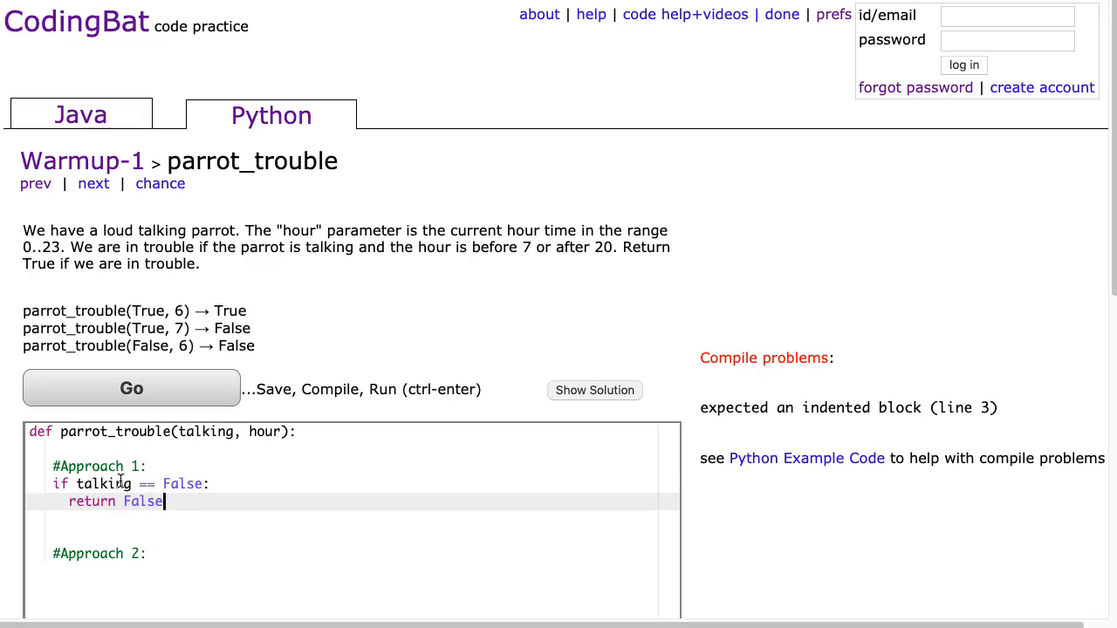
{"action": "left_click_drag", "start_coordinate": [161, 502], "coordinate": [43, 485]}
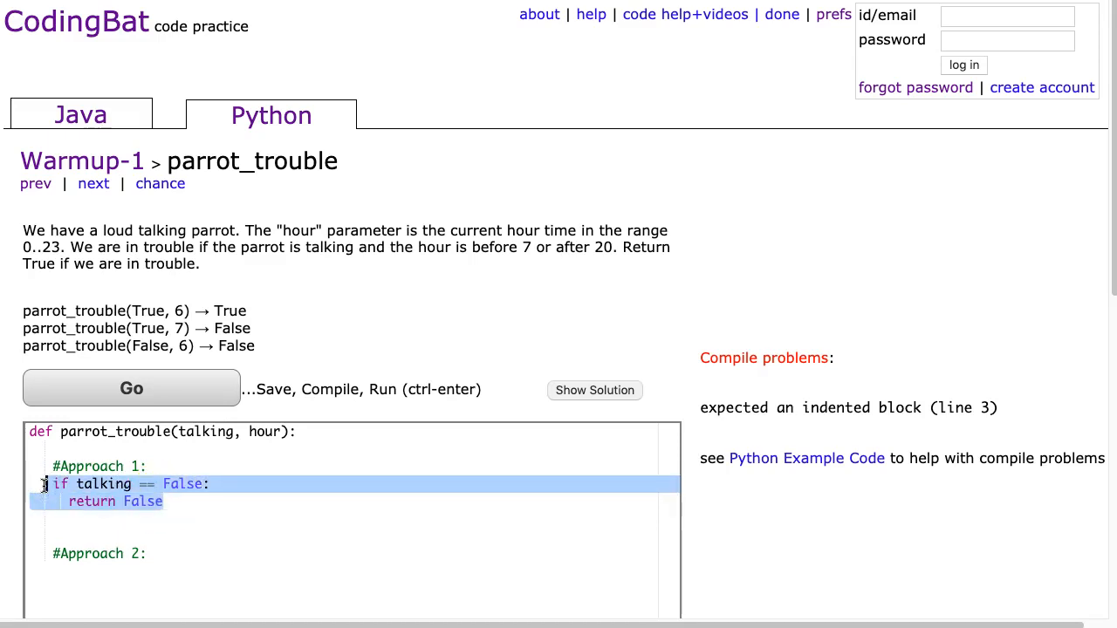
{"action": "left_click", "coordinate": [107, 517]}
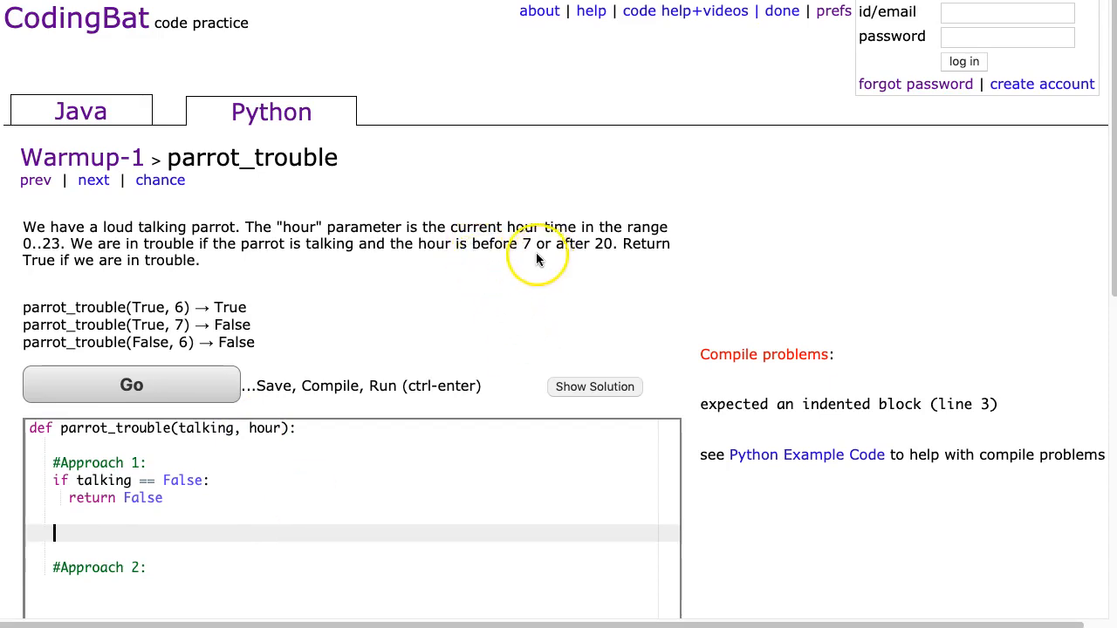
{"action": "mouse_move", "coordinate": [600, 273]}
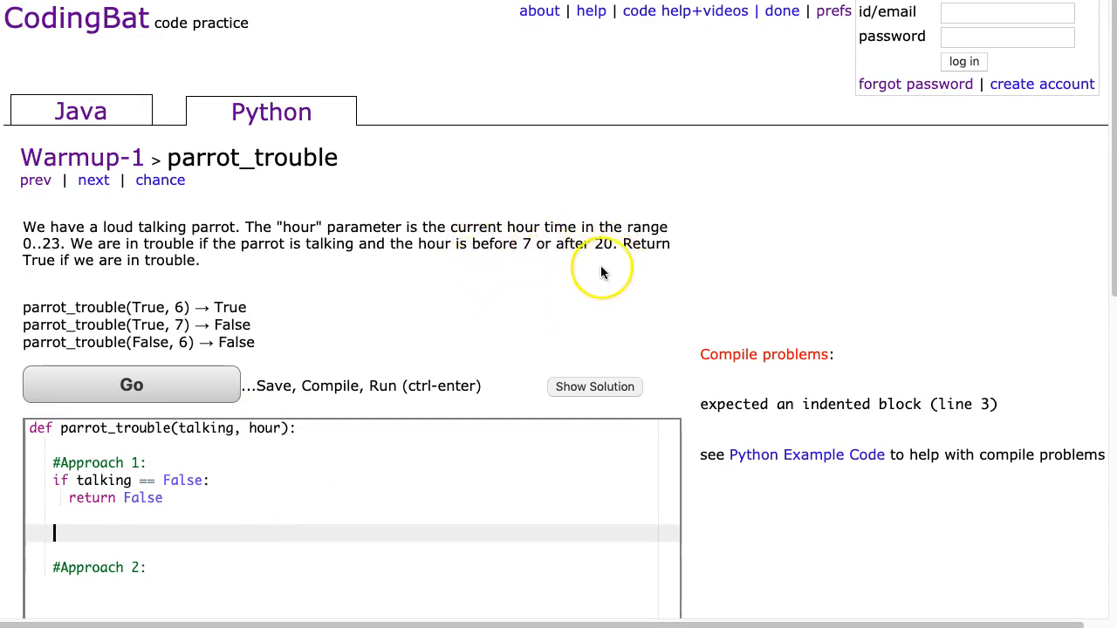
- Write 'if hour < 7 or hour > 20: return True' followed by 'return False'
{"action": "type", "text": "if"}
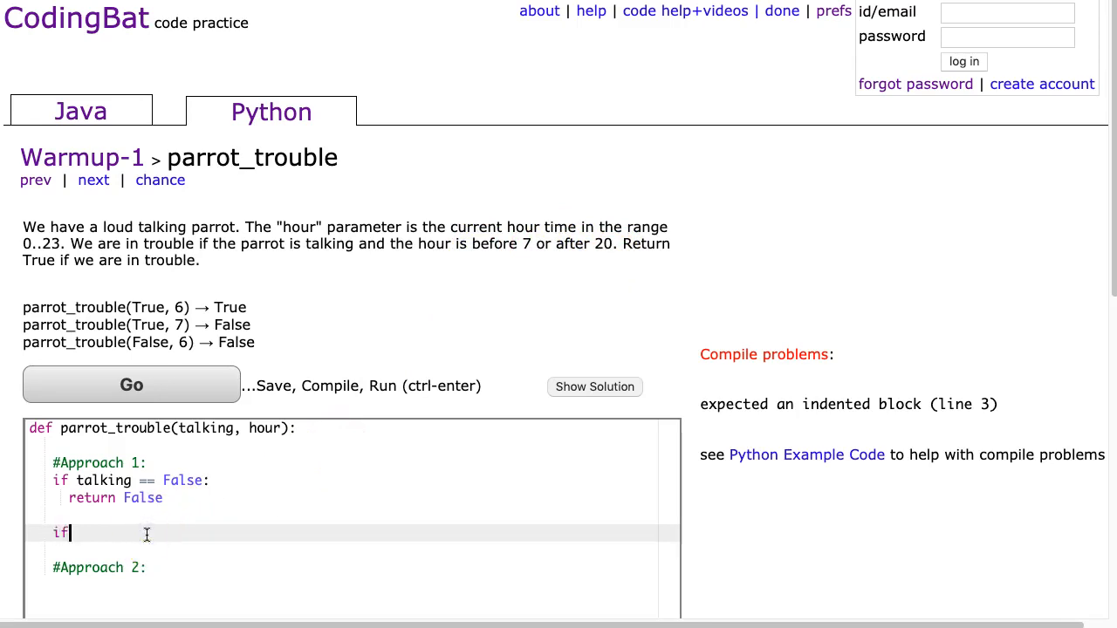
{"action": "type", "text": "ho"}
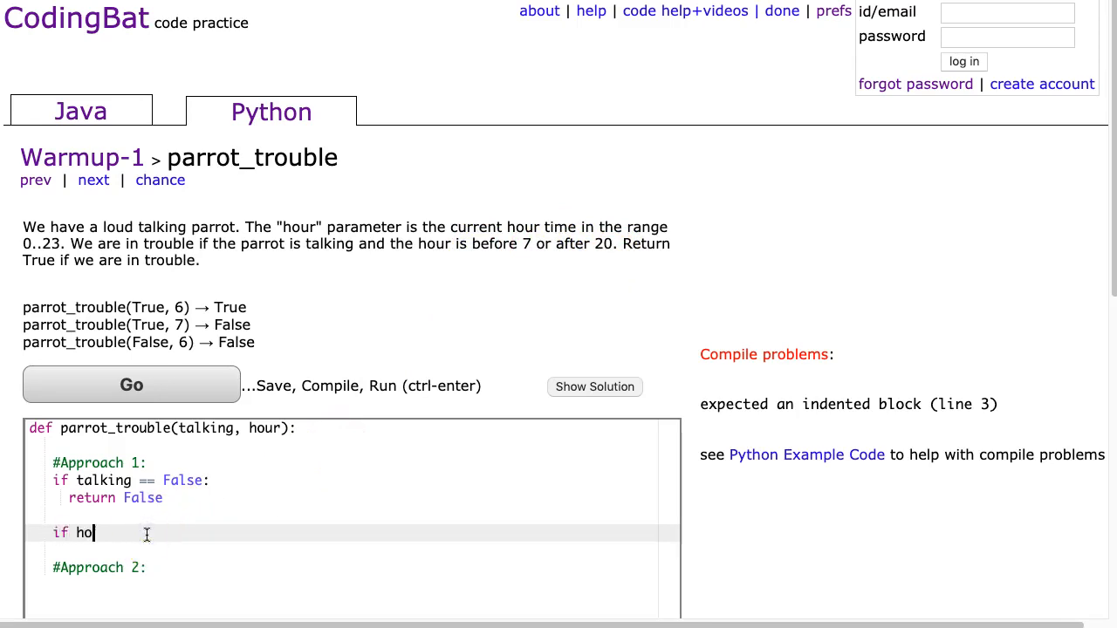
{"action": "type", "text": "ur < 7 or hour"}
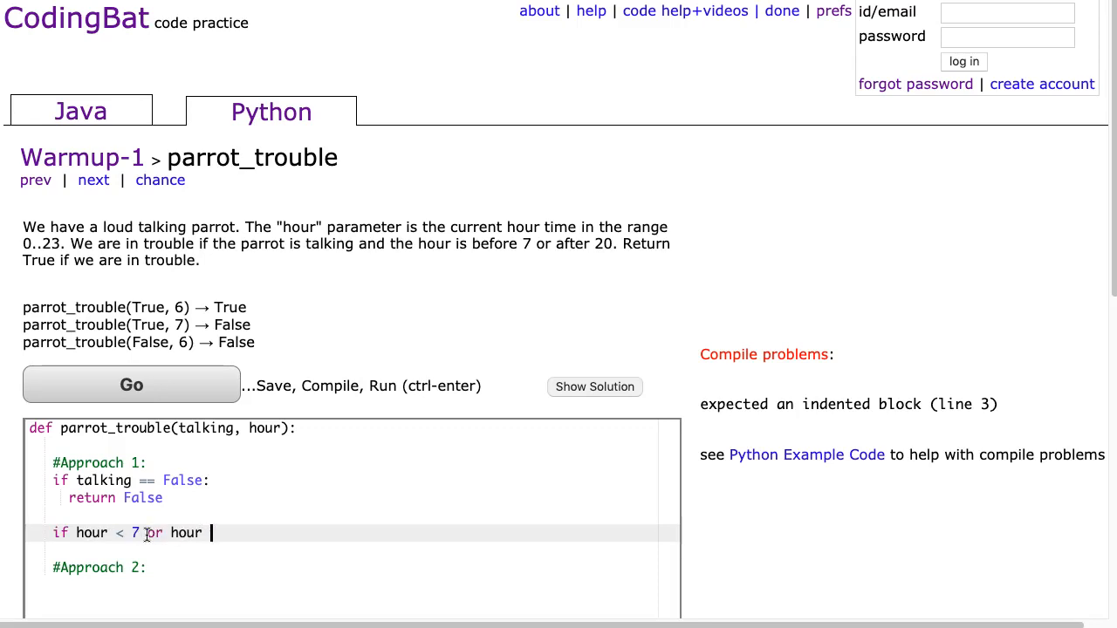
{"action": "type", "text": "> 20:"}
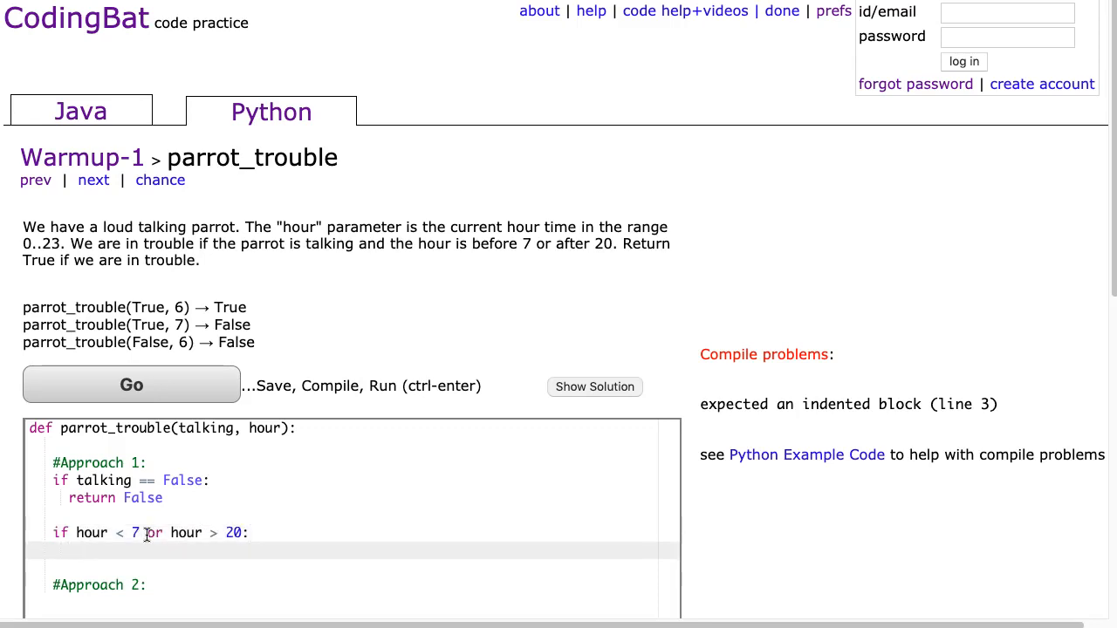
{"action": "type", "text": "return True"}
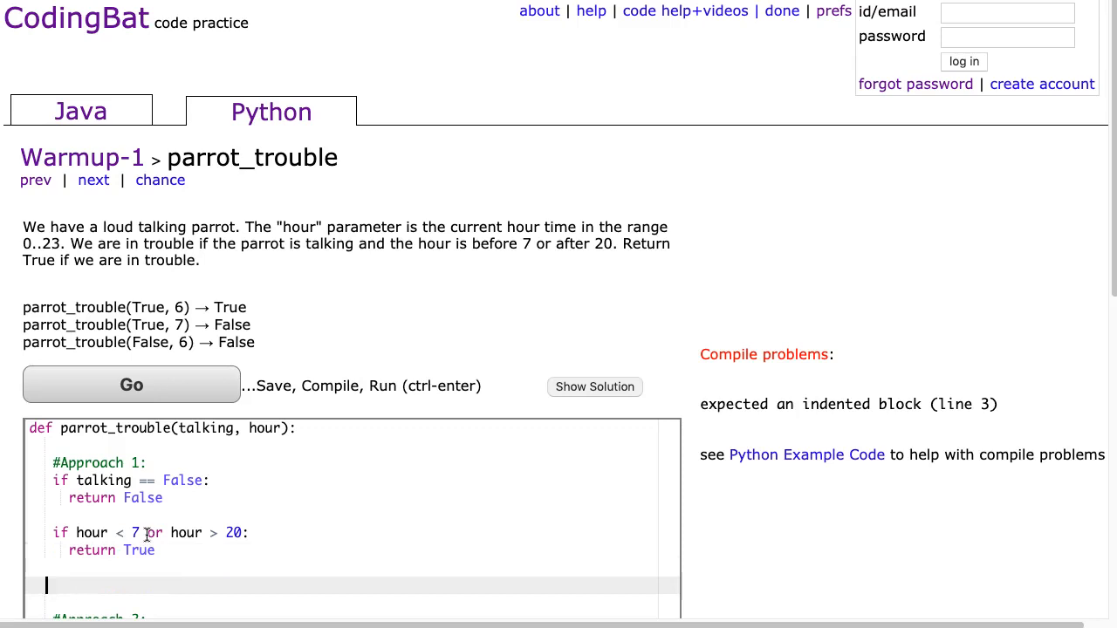
{"action": "type", "text": "return False"}
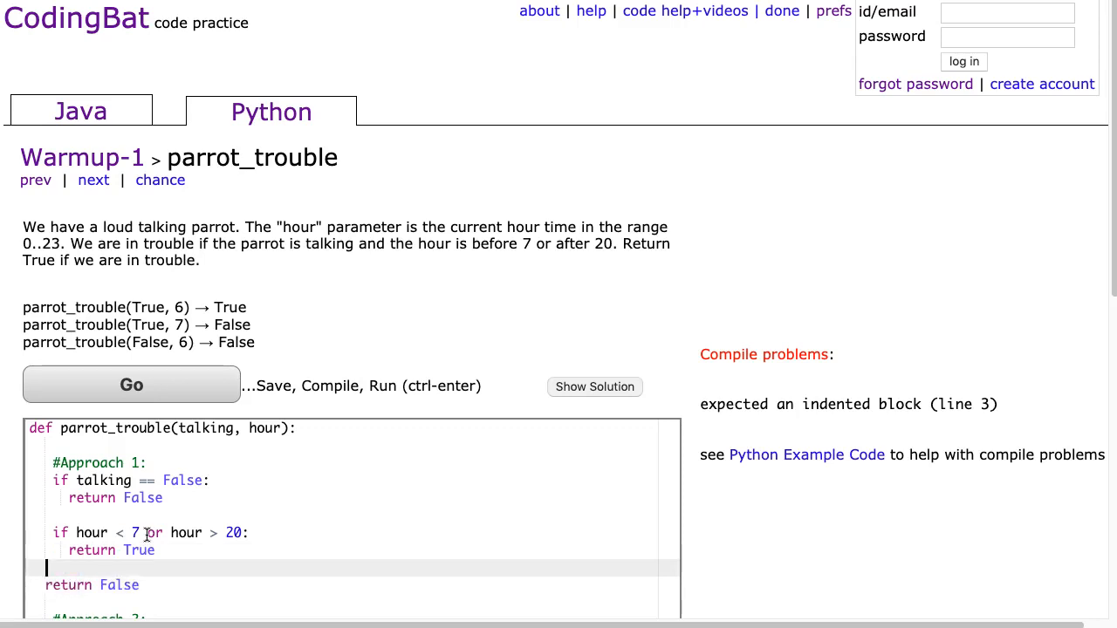
- Fix the indentation of the approach 1 block and run it with Go
{"action": "left_click", "coordinate": [131, 386]}
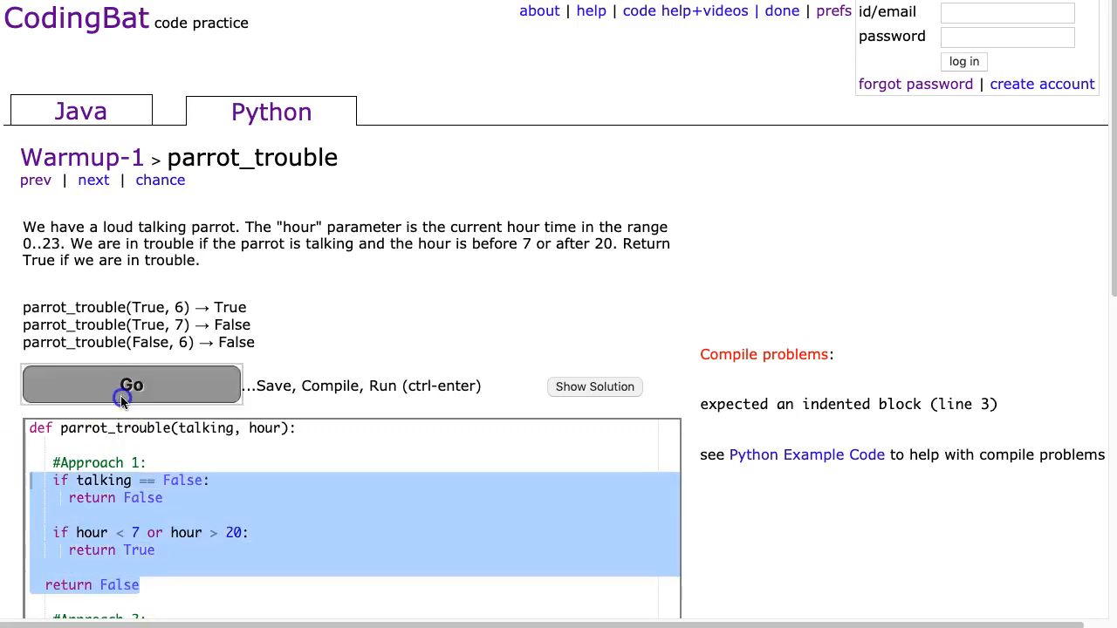
{"action": "left_click", "coordinate": [131, 386]}
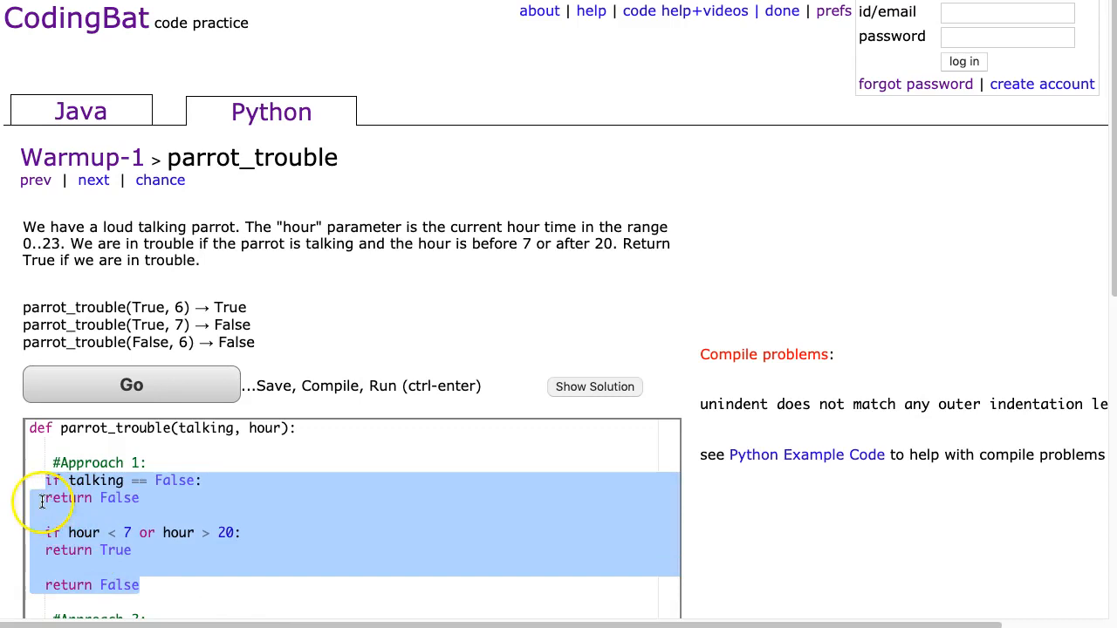
{"action": "left_click", "coordinate": [131, 386]}
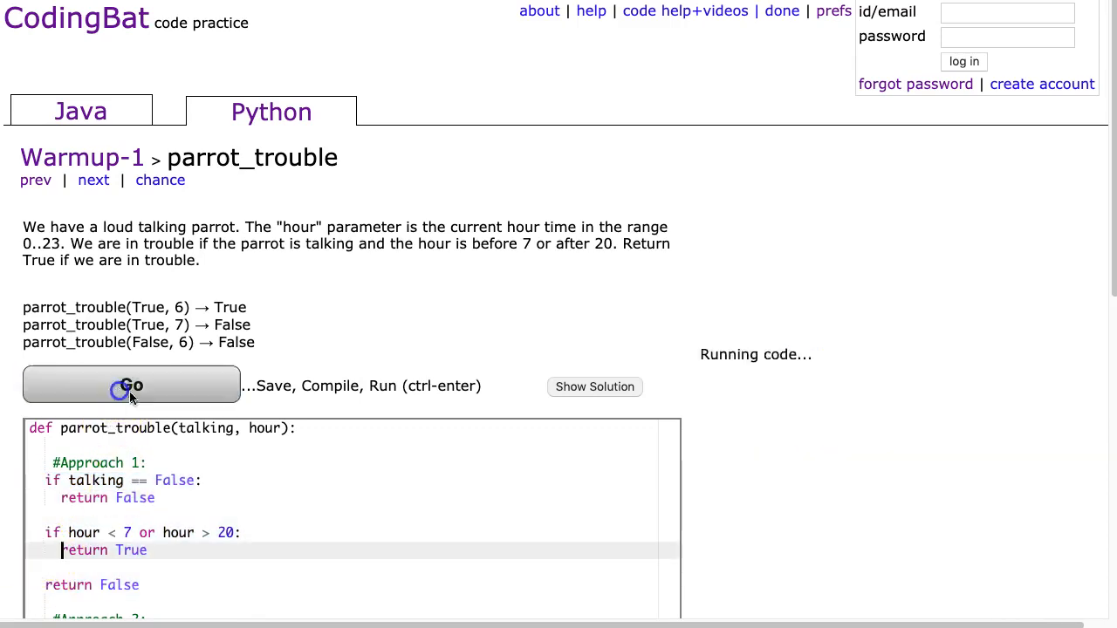
- Check the all-correct results, then condense the hour check to 'return hour < 7 or hour > 20' and rerun
{"action": "left_click", "coordinate": [130, 386]}
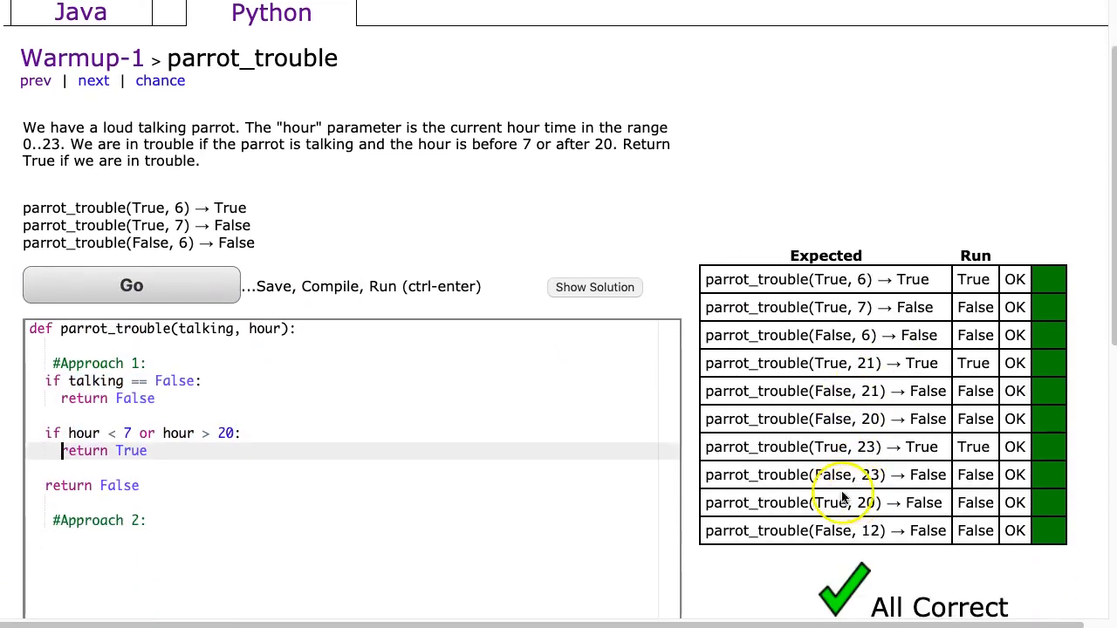
{"action": "scroll", "scroll_direction": "down", "scroll_amount": 3}
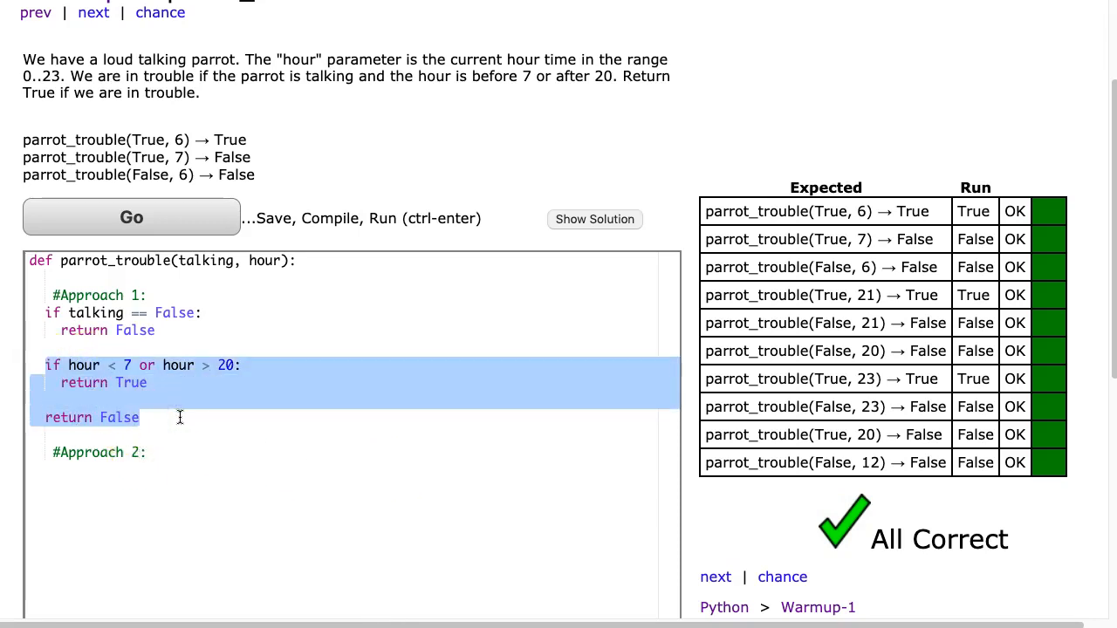
{"action": "left_click", "coordinate": [228, 364]}
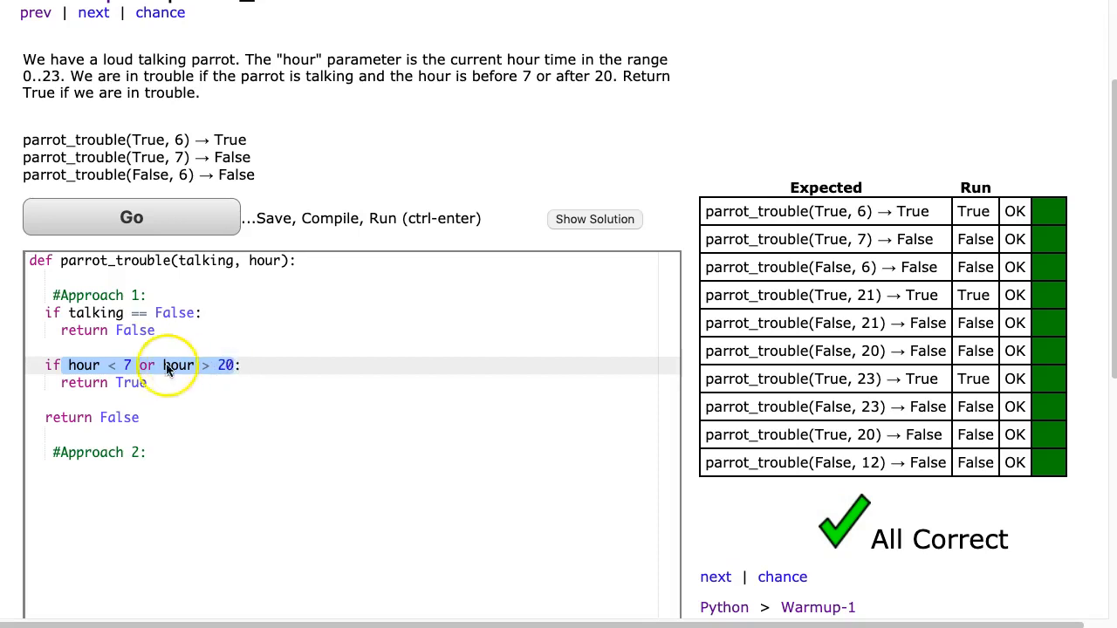
{"action": "mouse_move", "coordinate": [157, 387]}
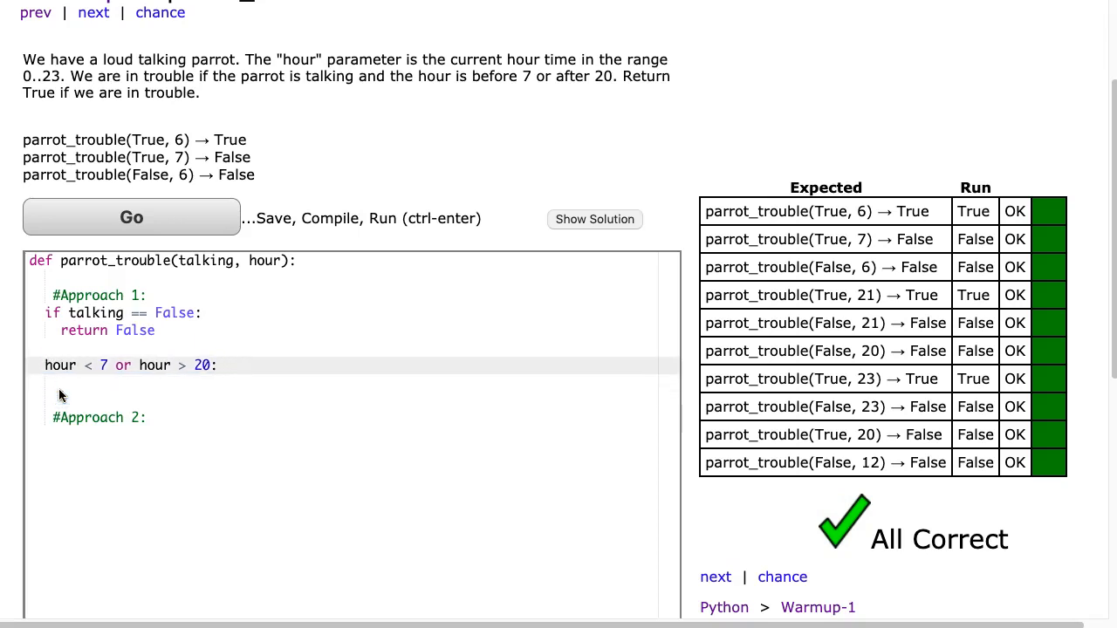
{"action": "type", "text": "return"}
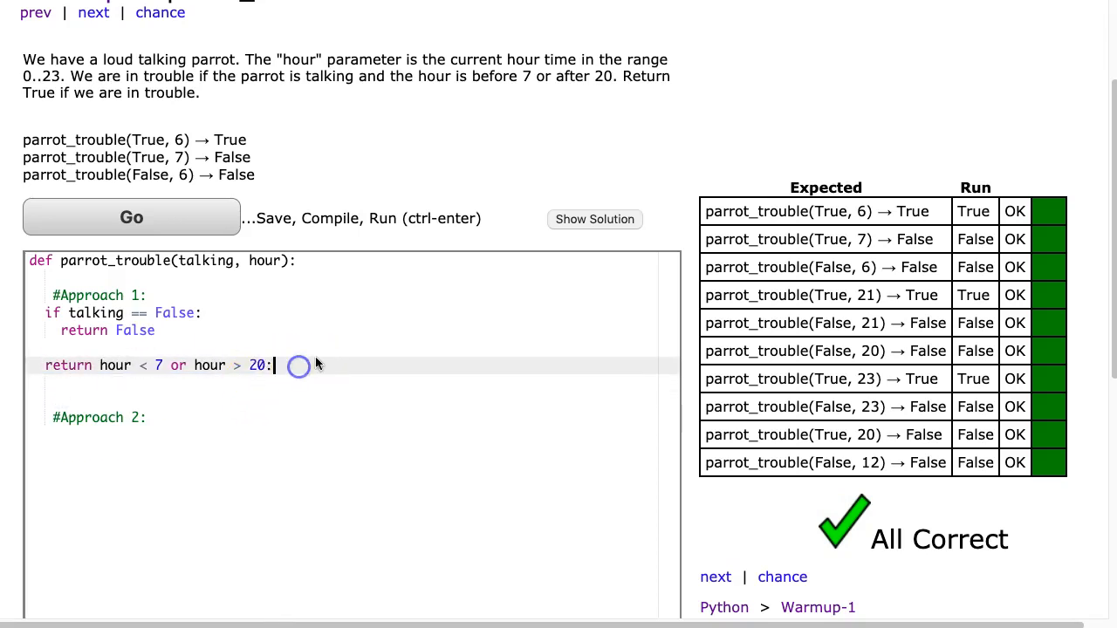
{"action": "left_click", "coordinate": [131, 217]}
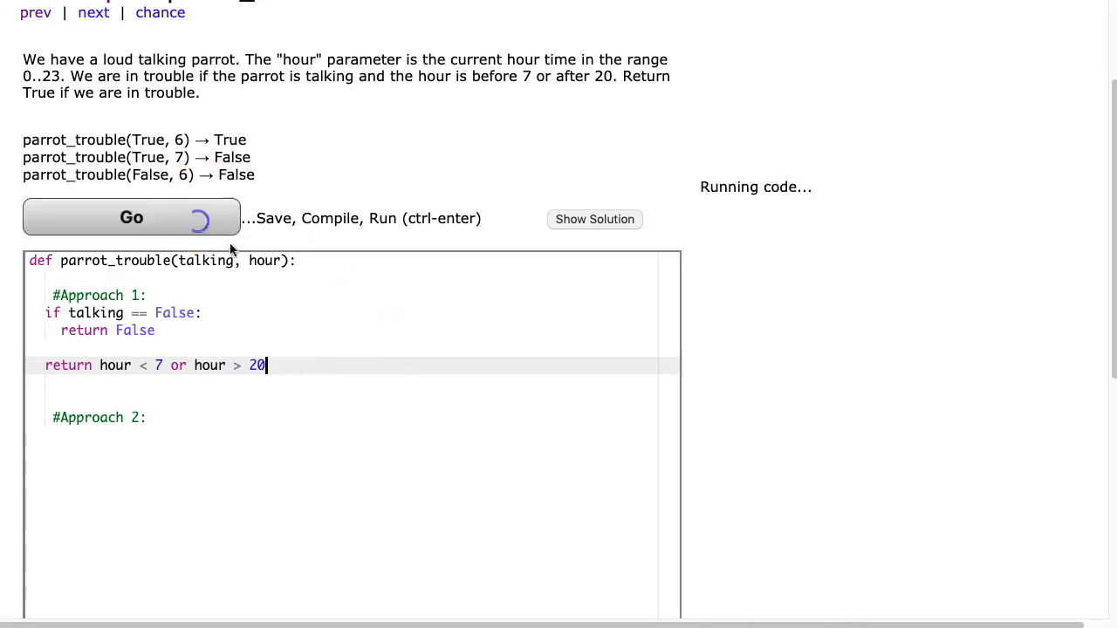
{"action": "left_click", "coordinate": [130, 216]}
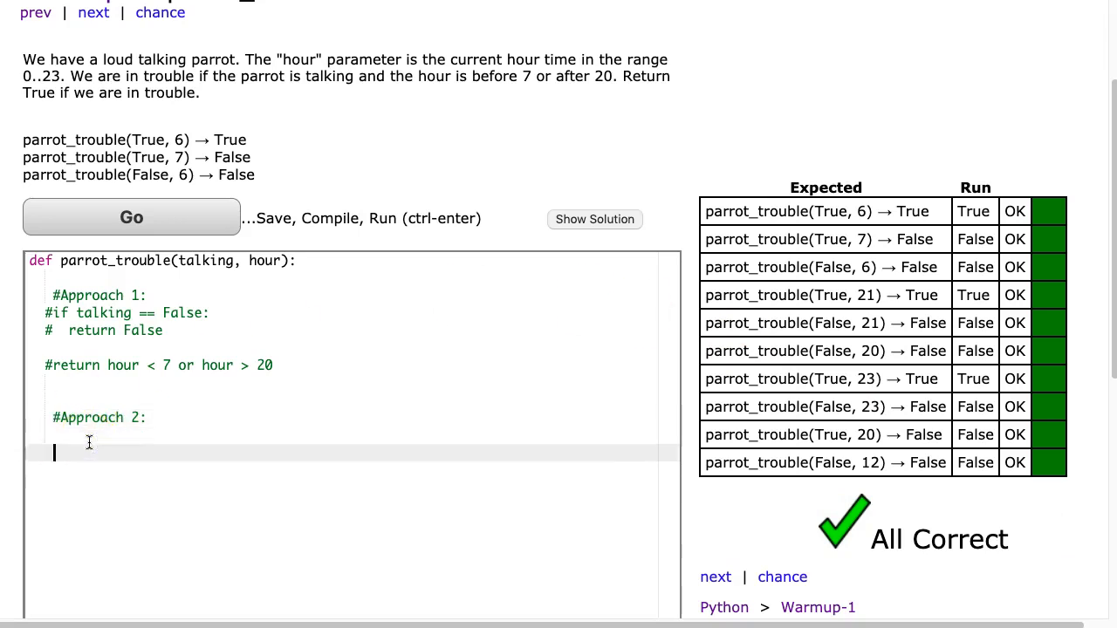
- Under #Approach 2 write 'return talking == True and (hour < 7 or hour > 20)'
{"action": "type", "text": "return"}
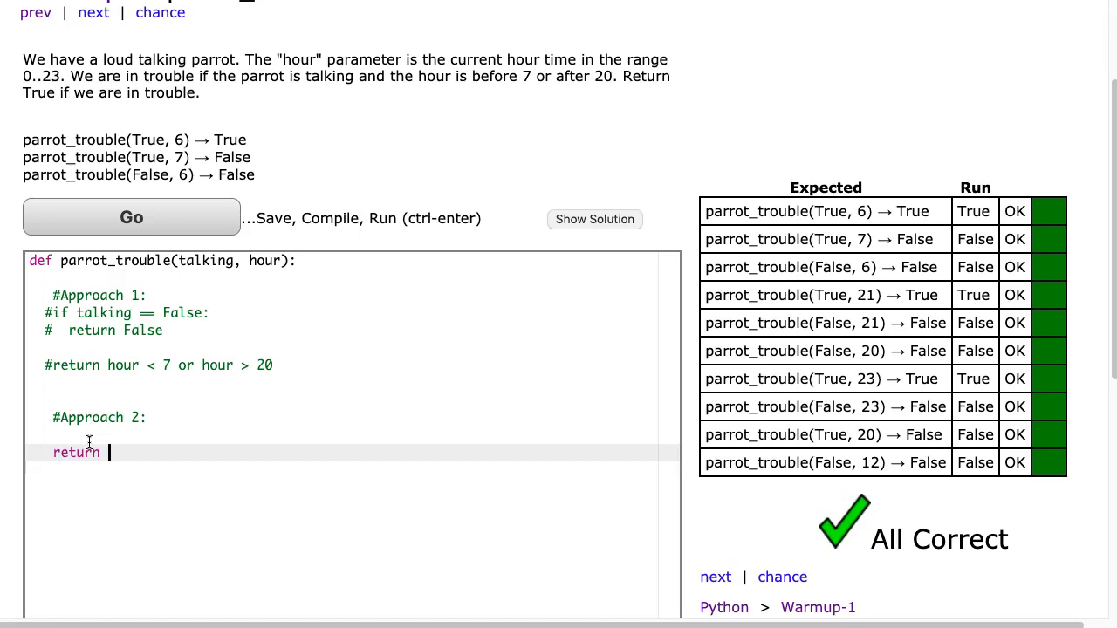
{"action": "type", "text": "talking == True"}
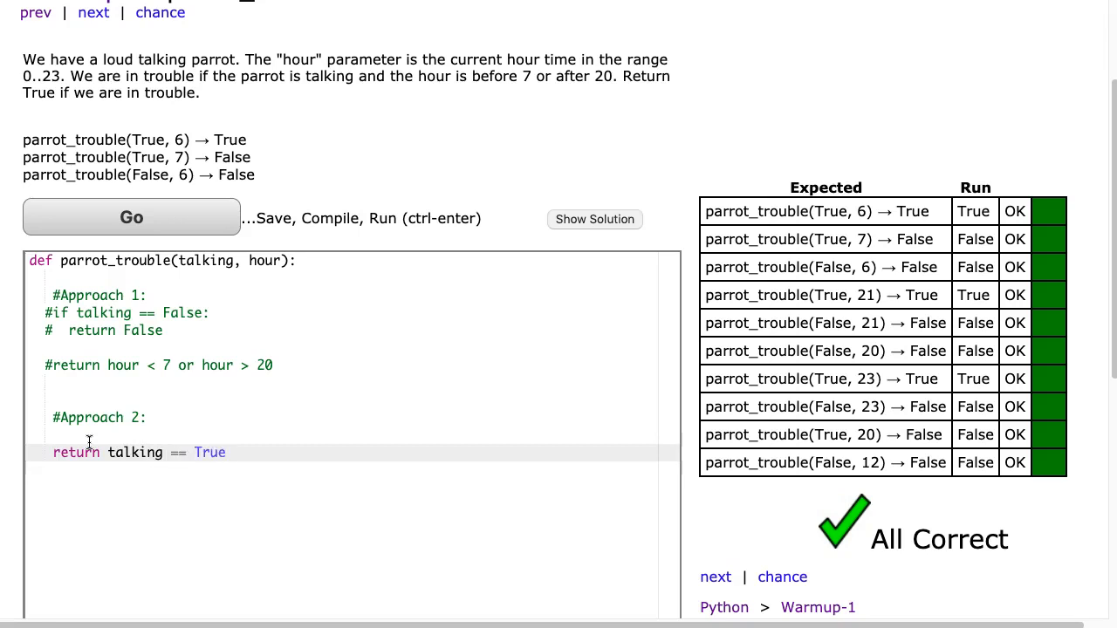
{"action": "type", "text": "an"}
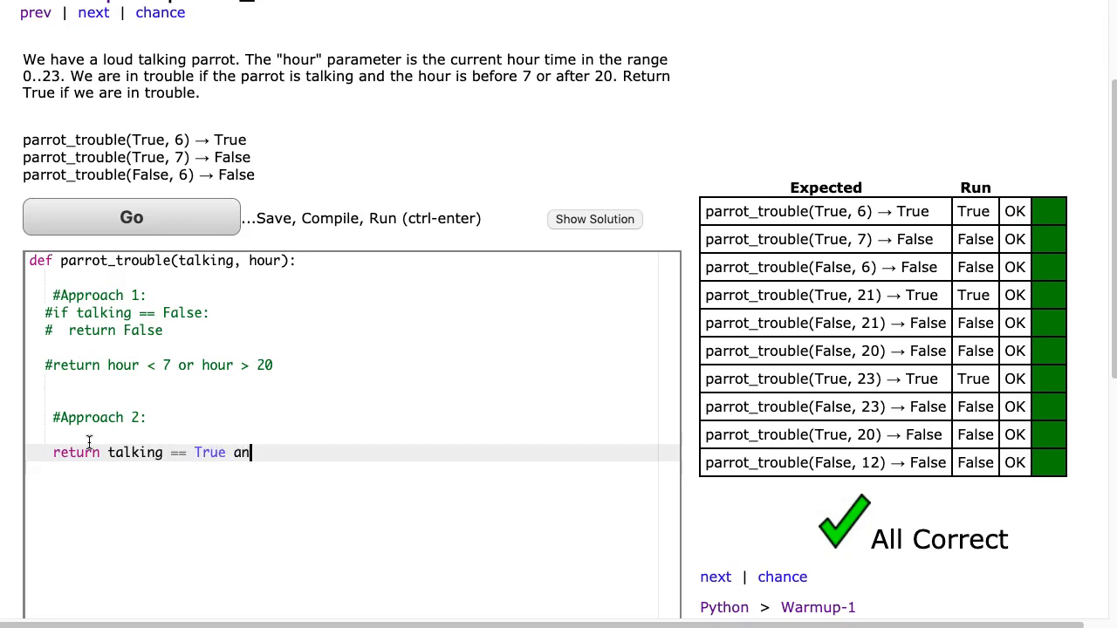
{"action": "type", "text": "d"}
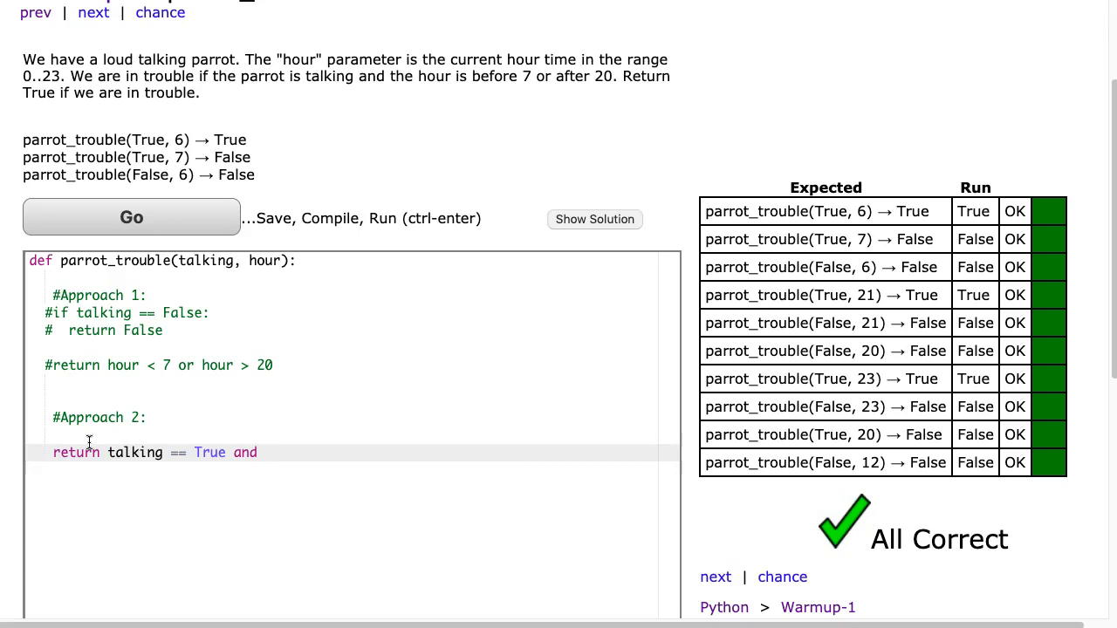
{"action": "type", "text": "("}
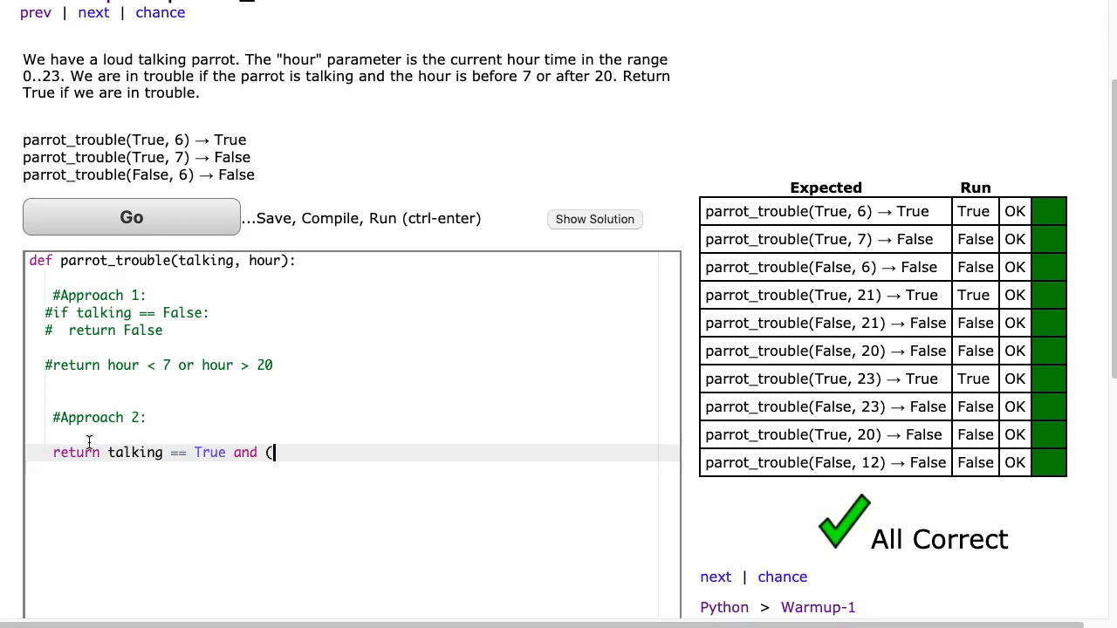
{"action": "type", "text": "hour <"}
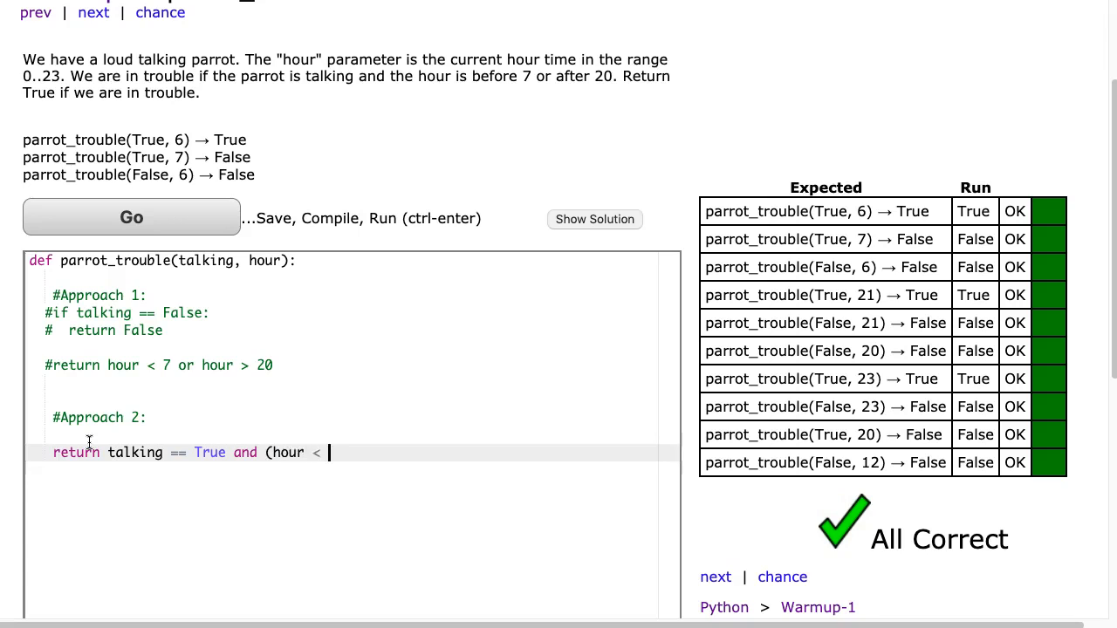
{"action": "type", "text": "7 or hour"}
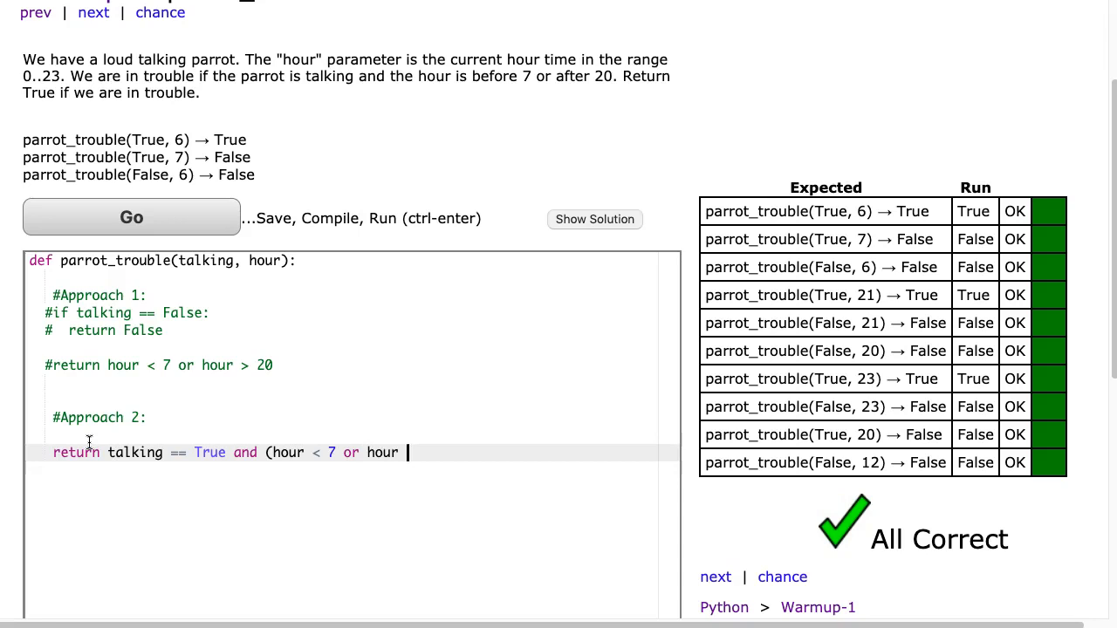
{"action": "type", "text": "20)"}
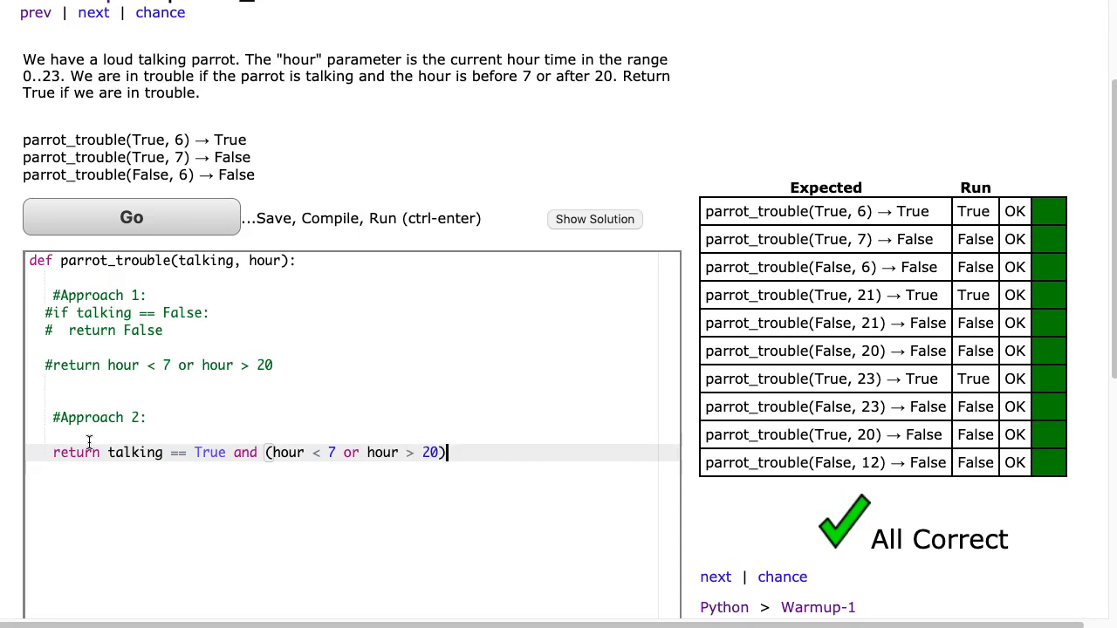
{"action": "mouse_move", "coordinate": [949, 453]}
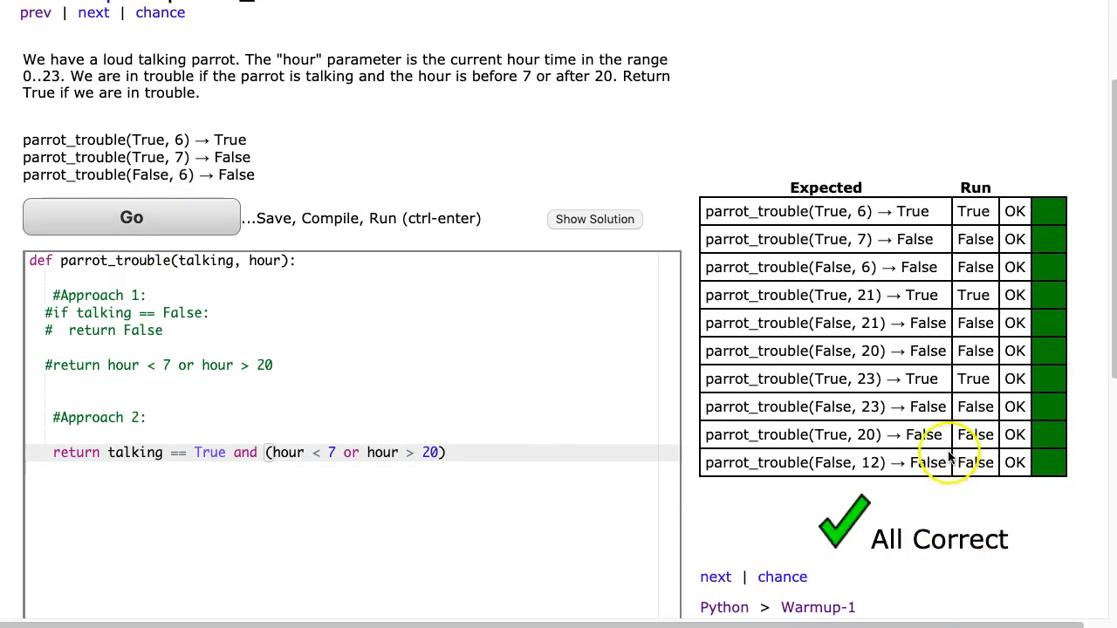
{"action": "mouse_move", "coordinate": [499, 512]}
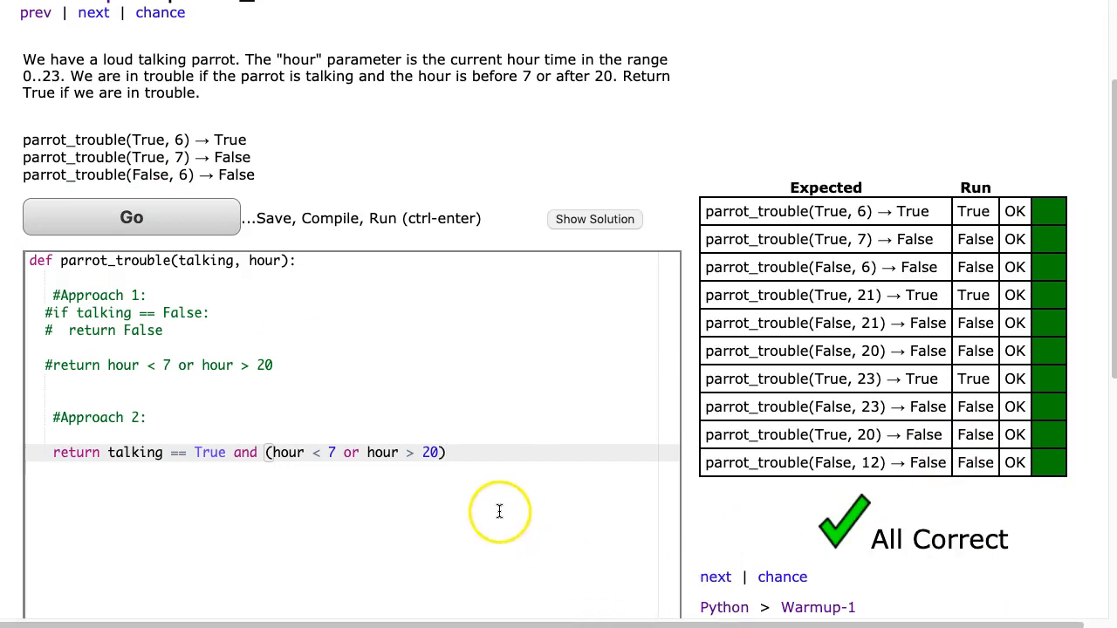
{"action": "left_click", "coordinate": [269, 437]}
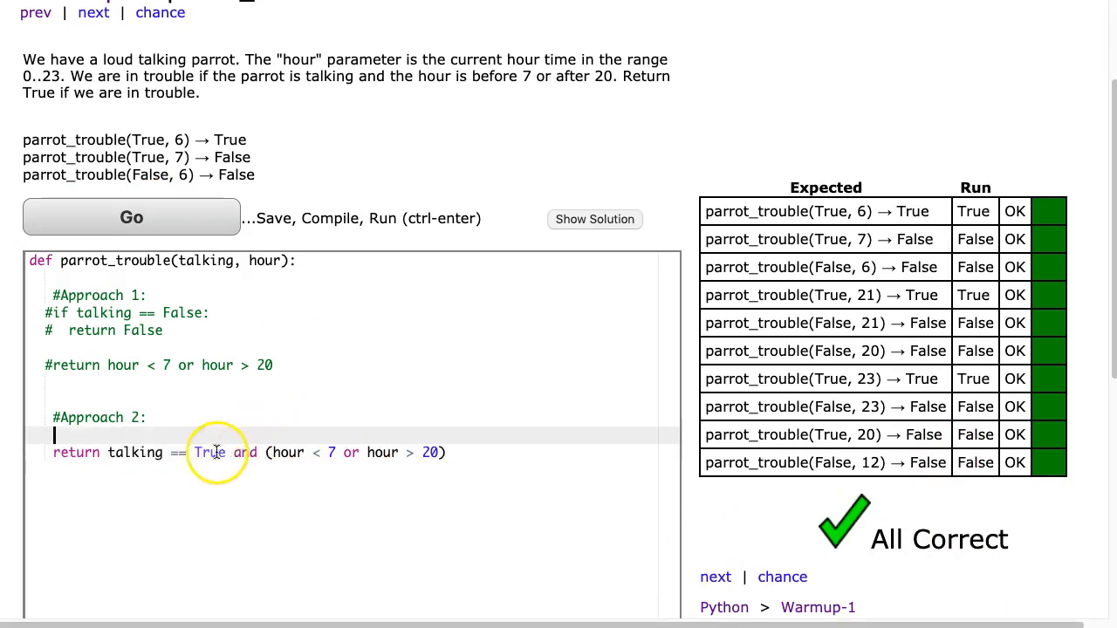
{"action": "mouse_move", "coordinate": [518, 452]}
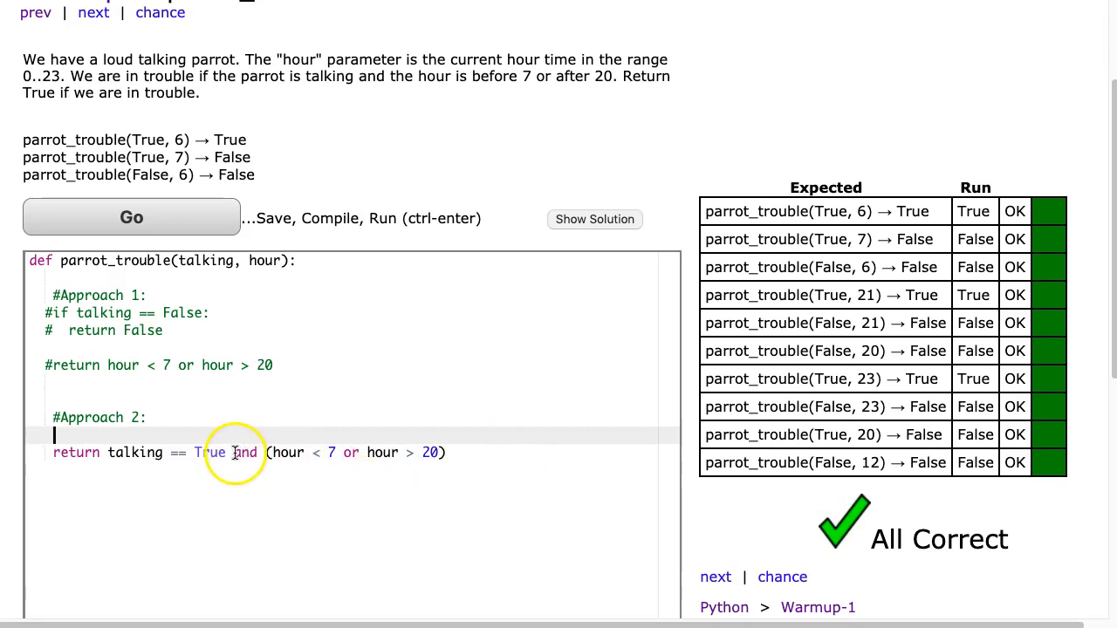
{"action": "double_click", "coordinate": [244, 452]}
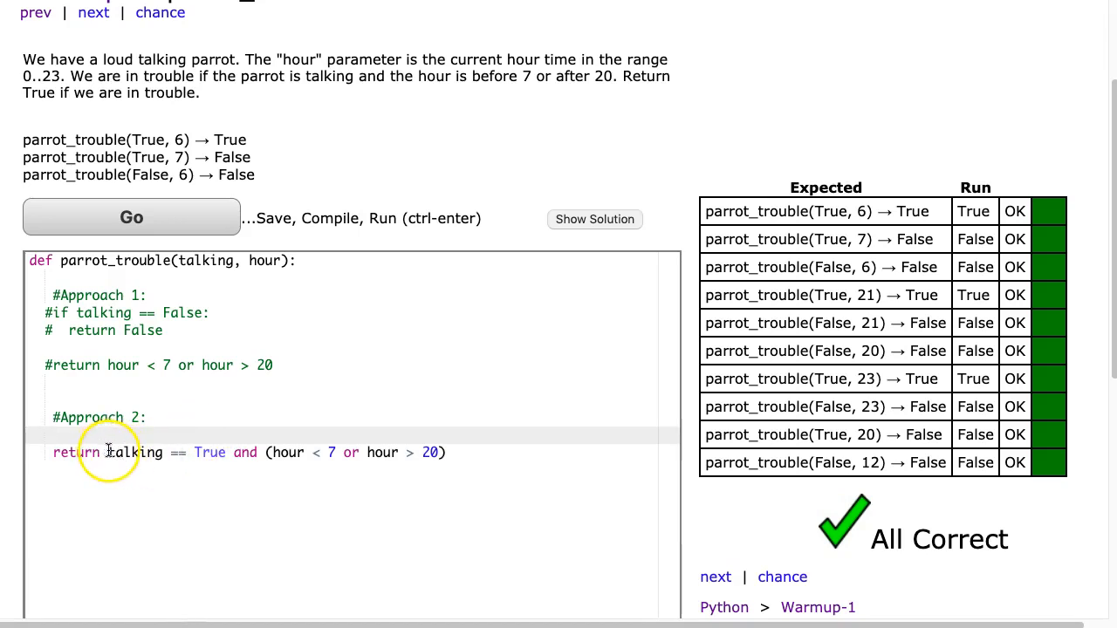
{"action": "left_click_drag", "start_coordinate": [108, 452], "coordinate": [220, 452]}
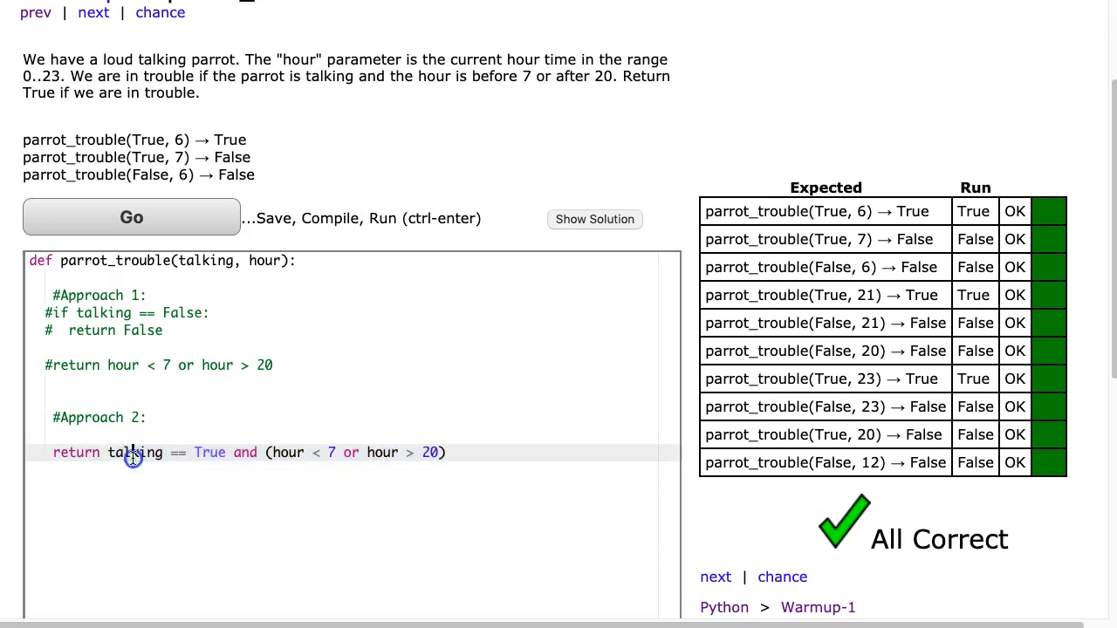
{"action": "left_click_drag", "start_coordinate": [132, 452], "coordinate": [228, 451]}
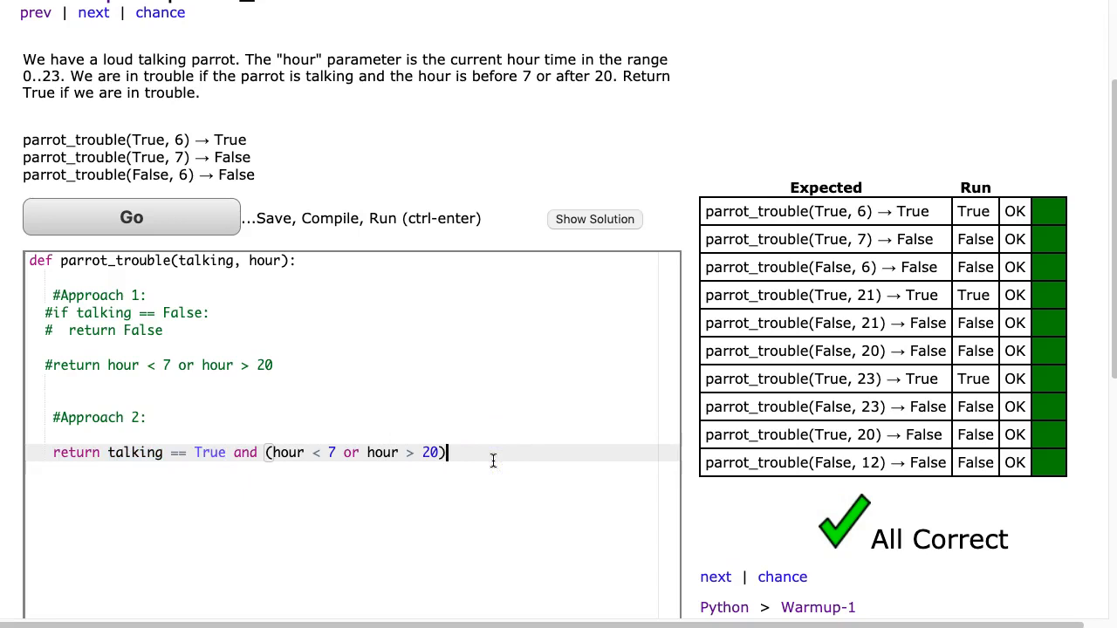
{"action": "mouse_move", "coordinate": [258, 203]}
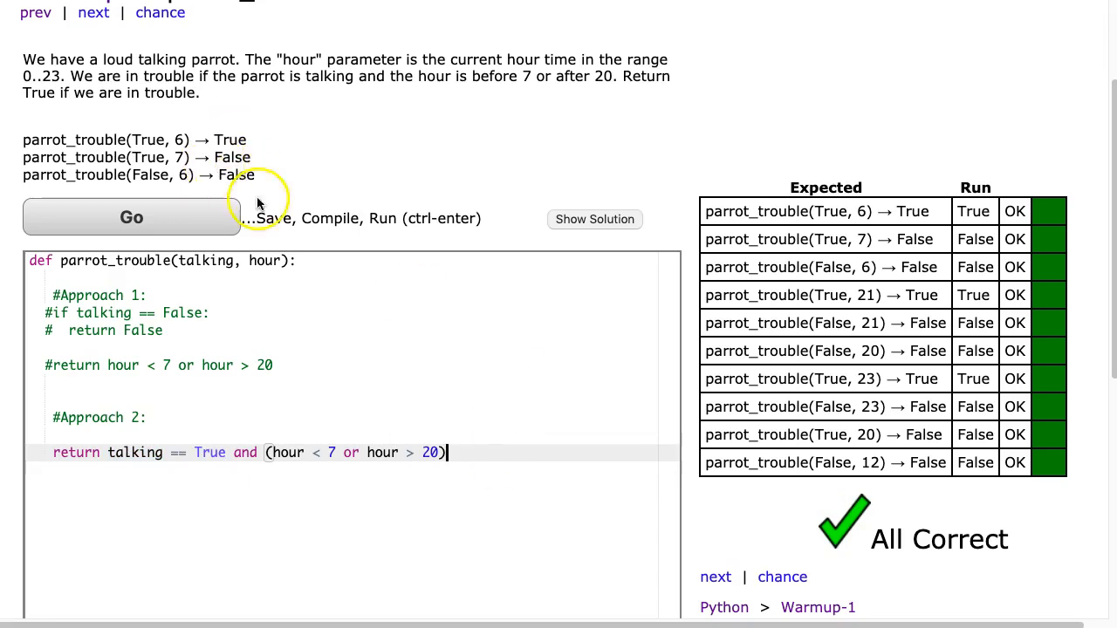